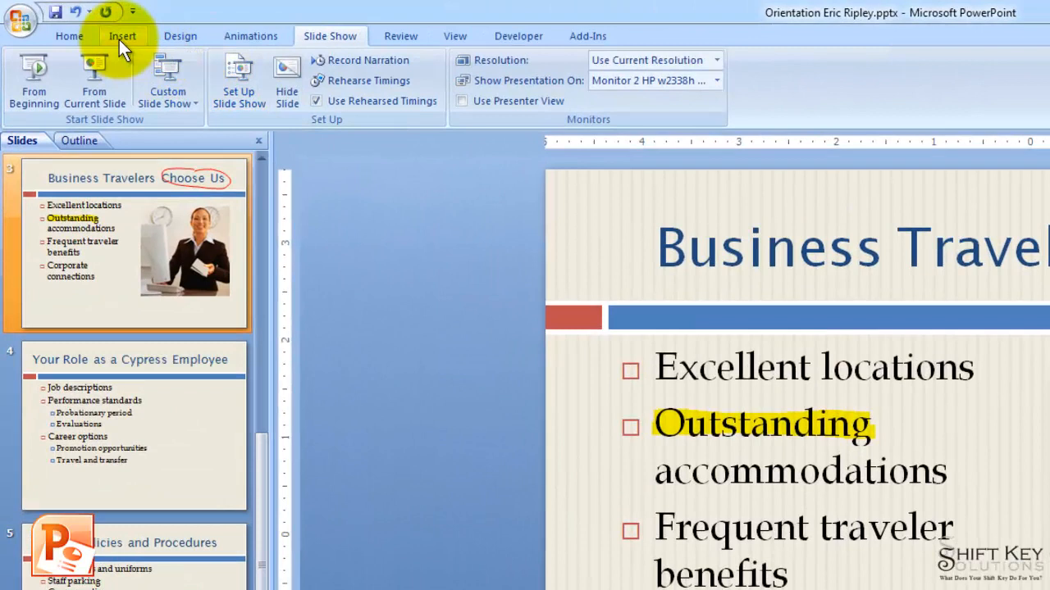
# - Show the Insert tab commands on the ribbon
pyautogui.click(121, 35)
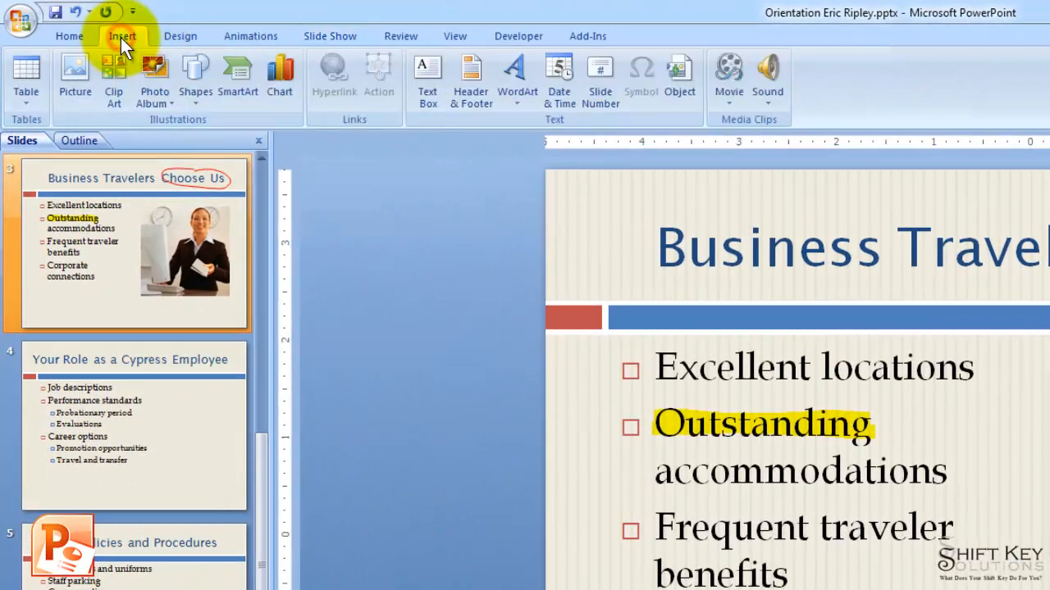
pyautogui.moveTo(578, 136)
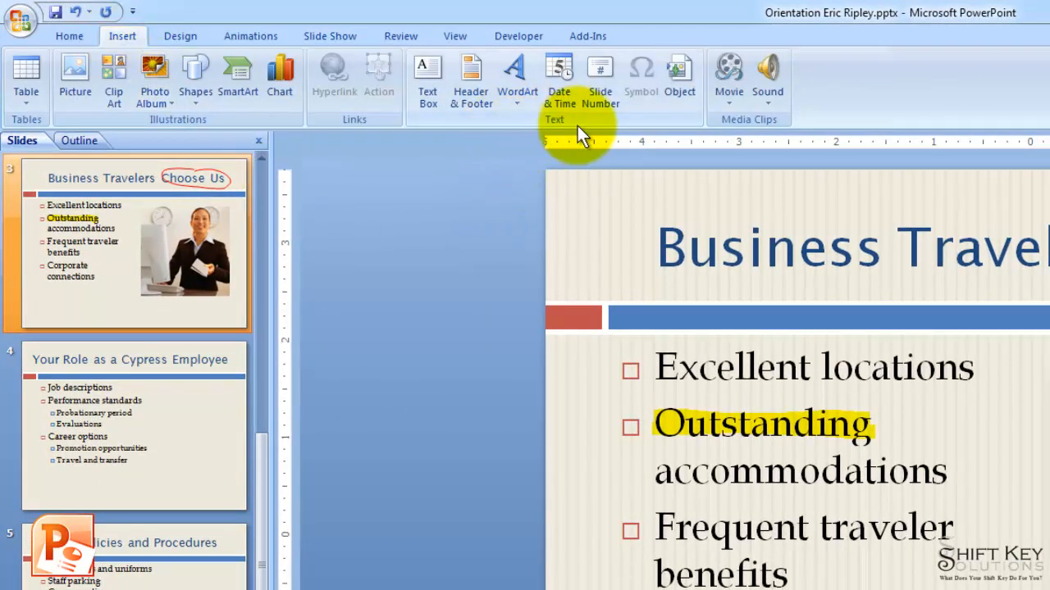
pyautogui.moveTo(470, 78)
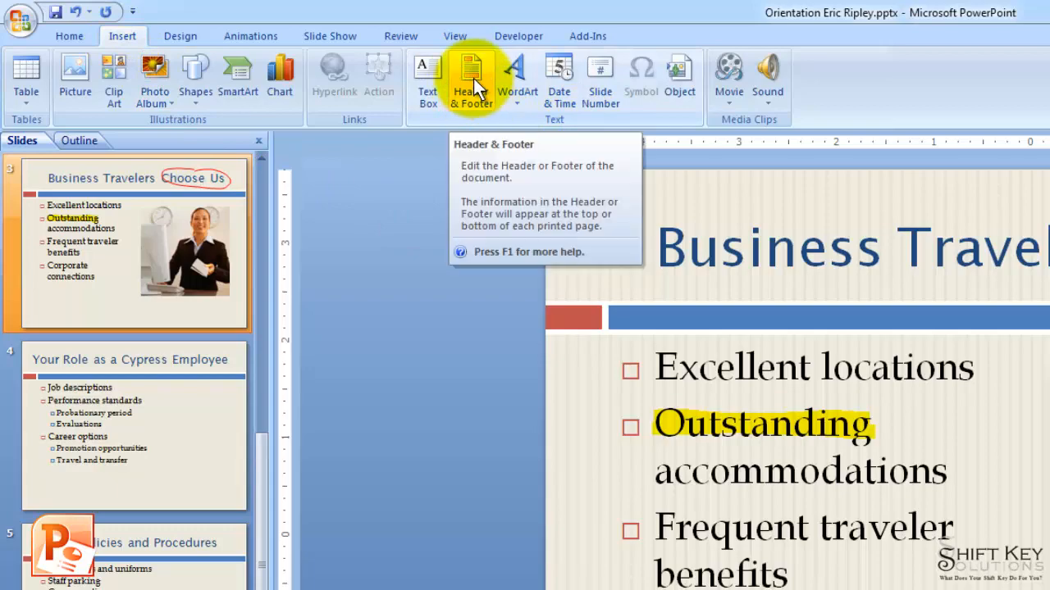
# - Open Header and Footer and turn on slide numbers for slides
pyautogui.click(470, 78)
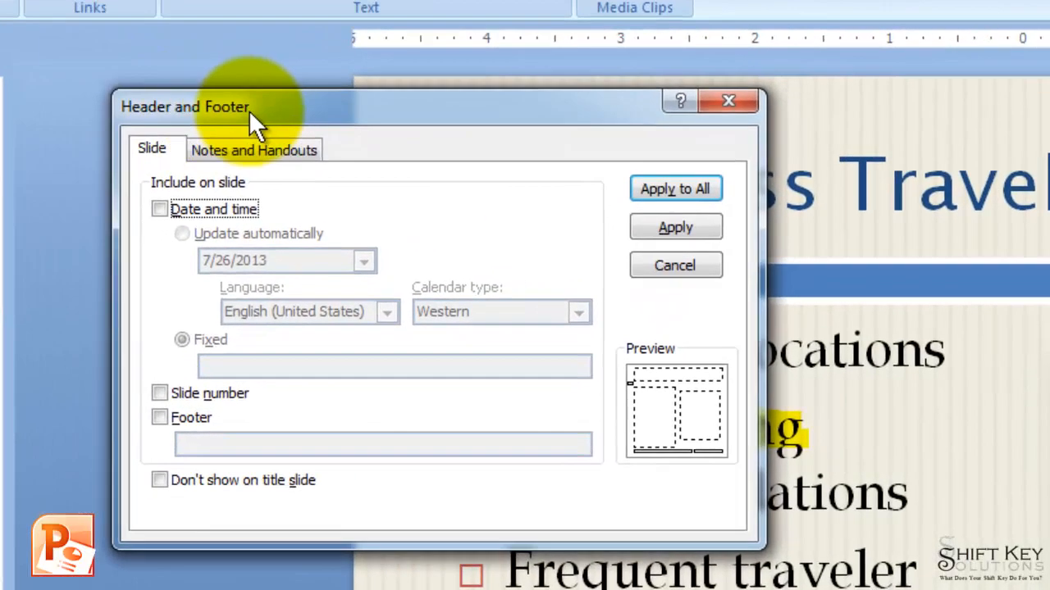
pyautogui.moveTo(233, 123)
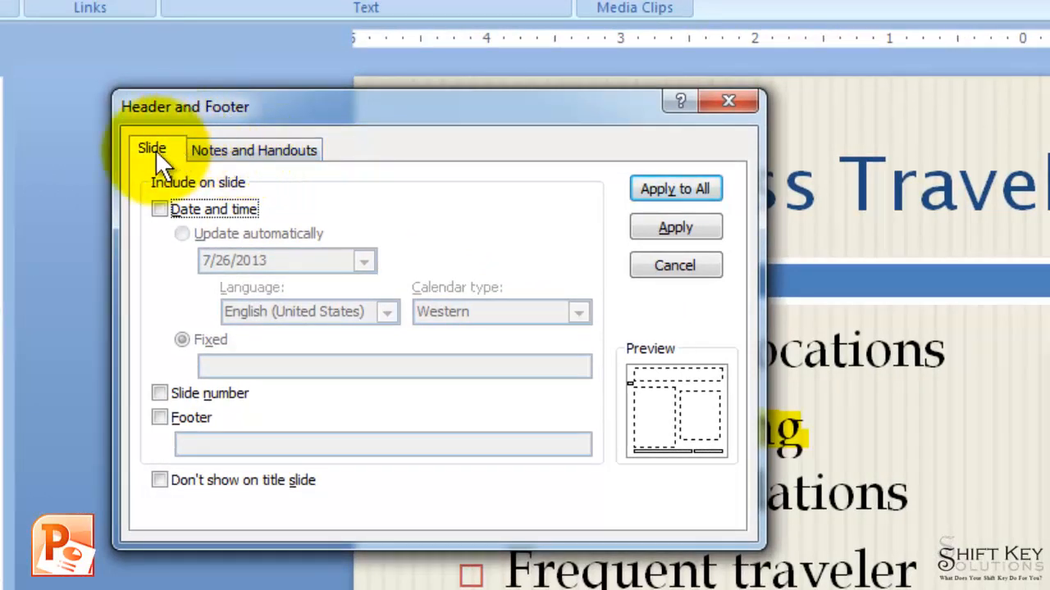
pyautogui.moveTo(182, 180)
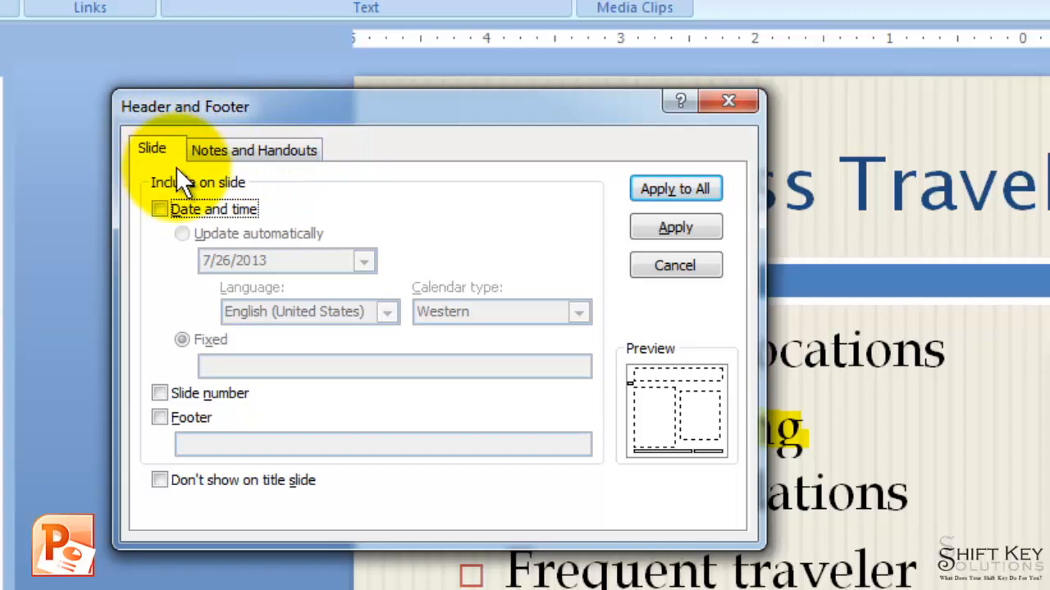
pyautogui.click(159, 393)
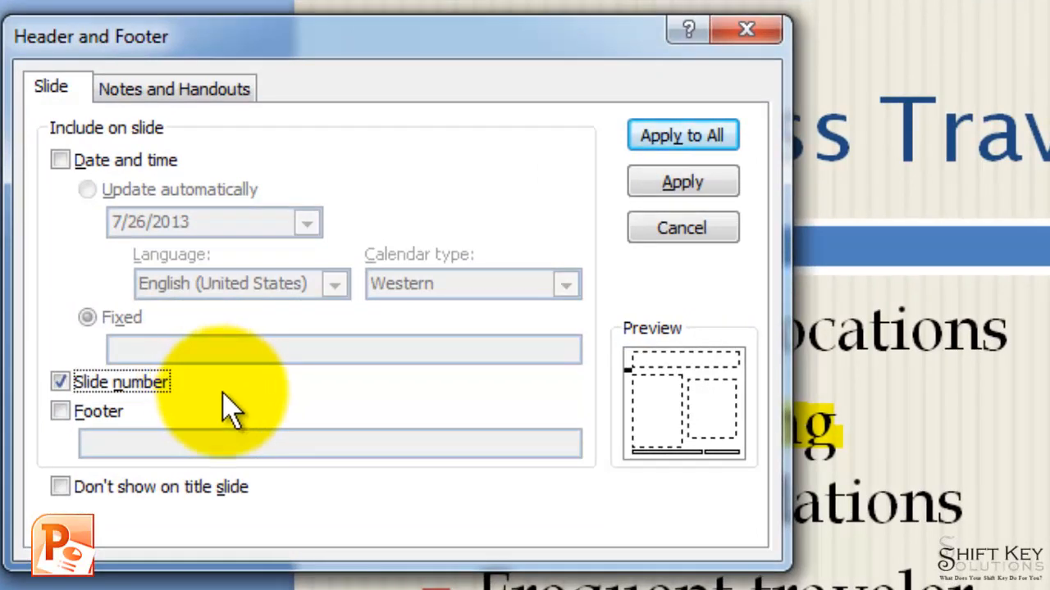
pyautogui.moveTo(181, 426)
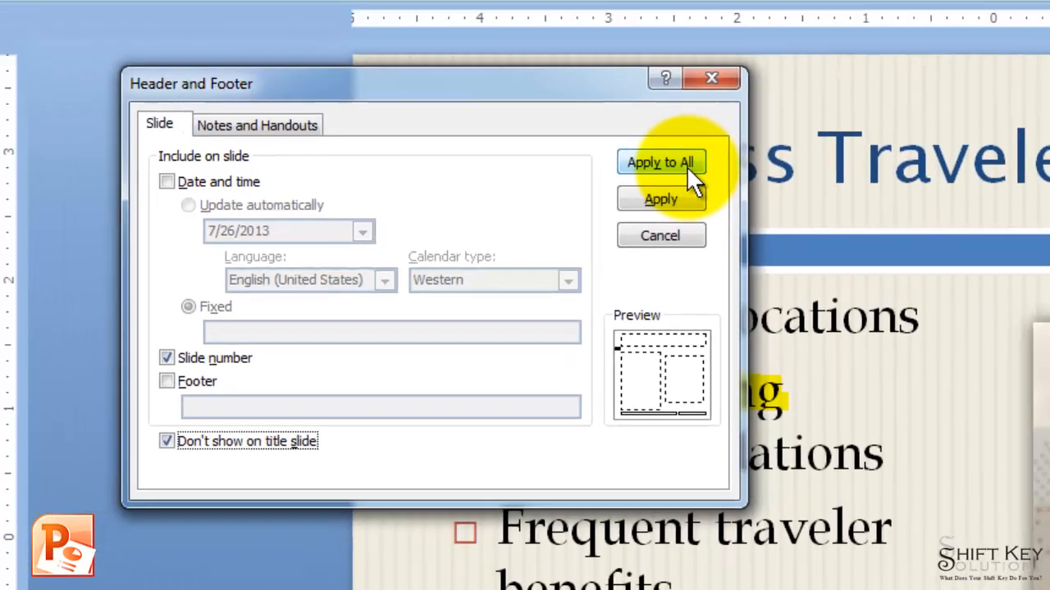
# - Apply slide numbering to all slides, then reopen Header and Footer
pyautogui.click(661, 162)
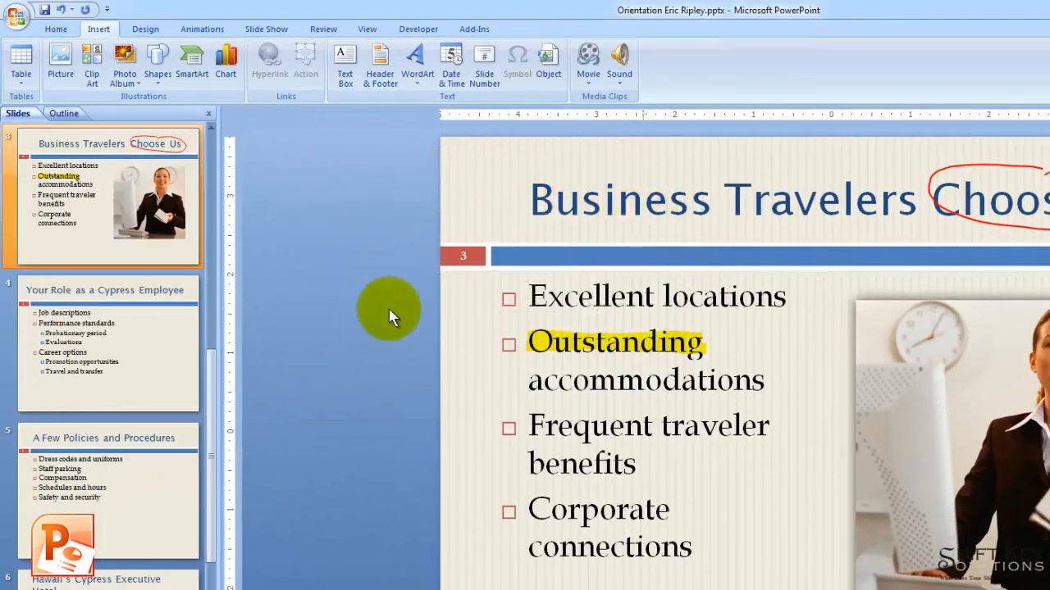
pyautogui.moveTo(357, 226)
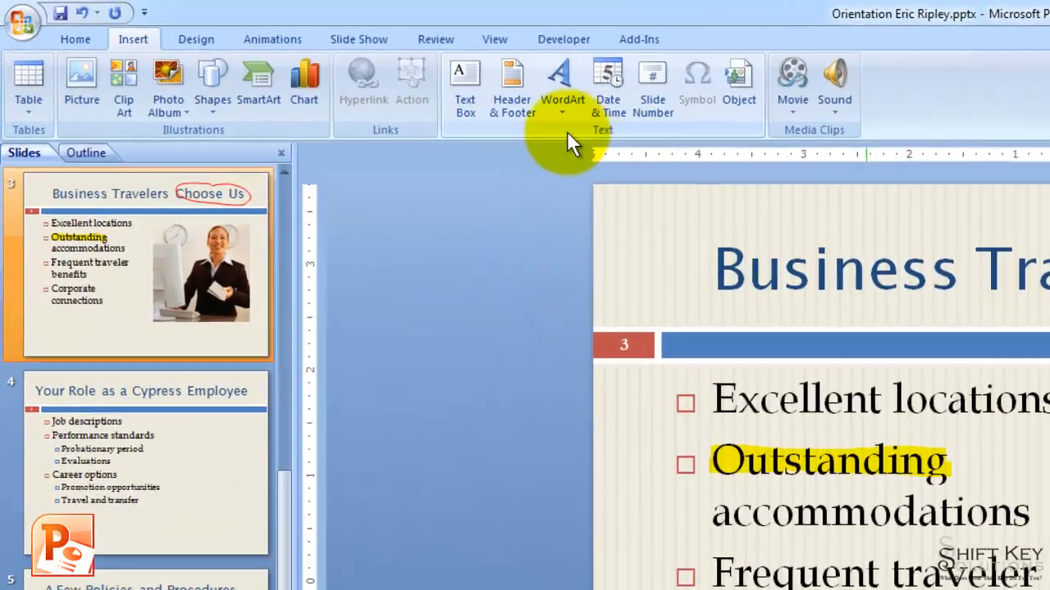
pyautogui.click(511, 82)
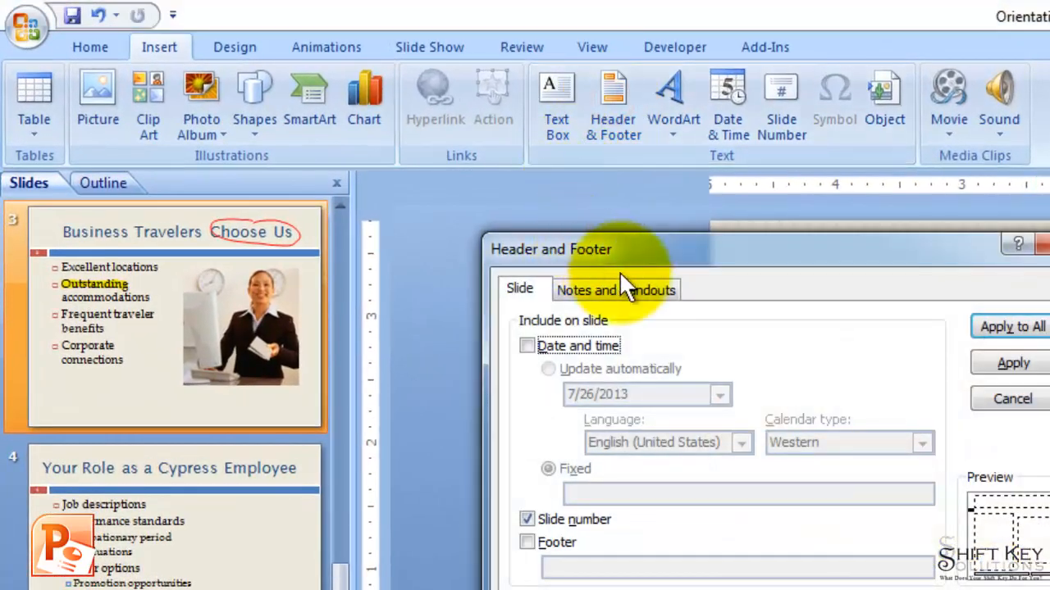
# - Include an automatically updating date on notes and handout pages
pyautogui.click(614, 290)
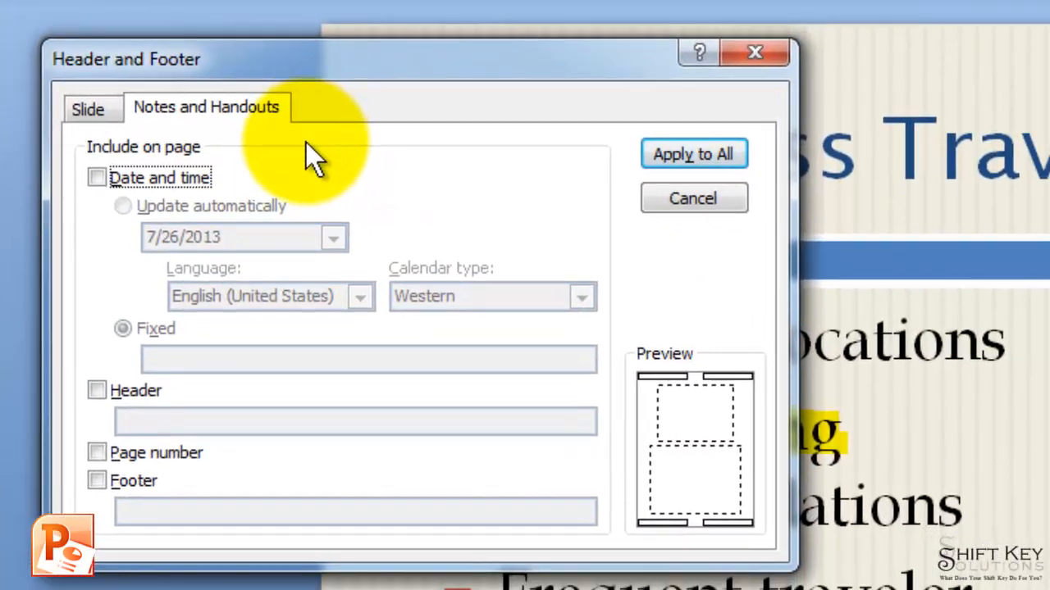
pyautogui.moveTo(148, 178)
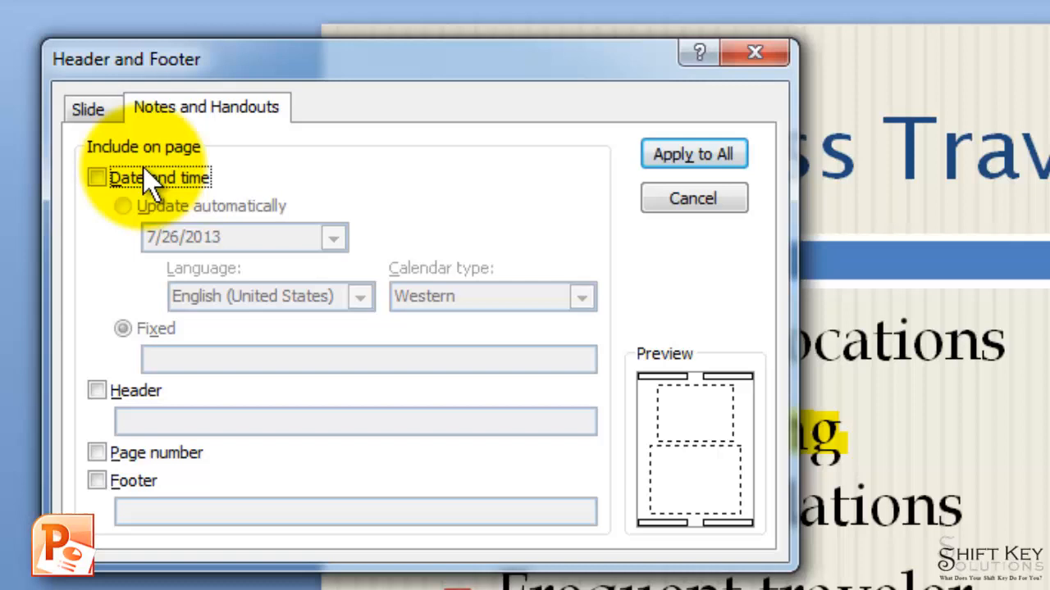
pyautogui.click(97, 178)
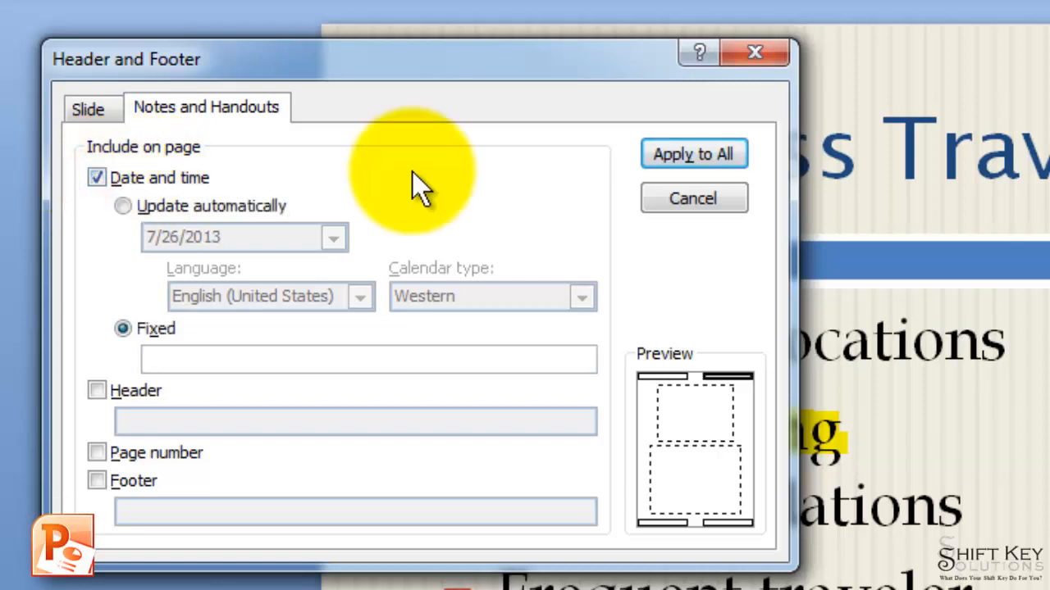
pyautogui.click(367, 359)
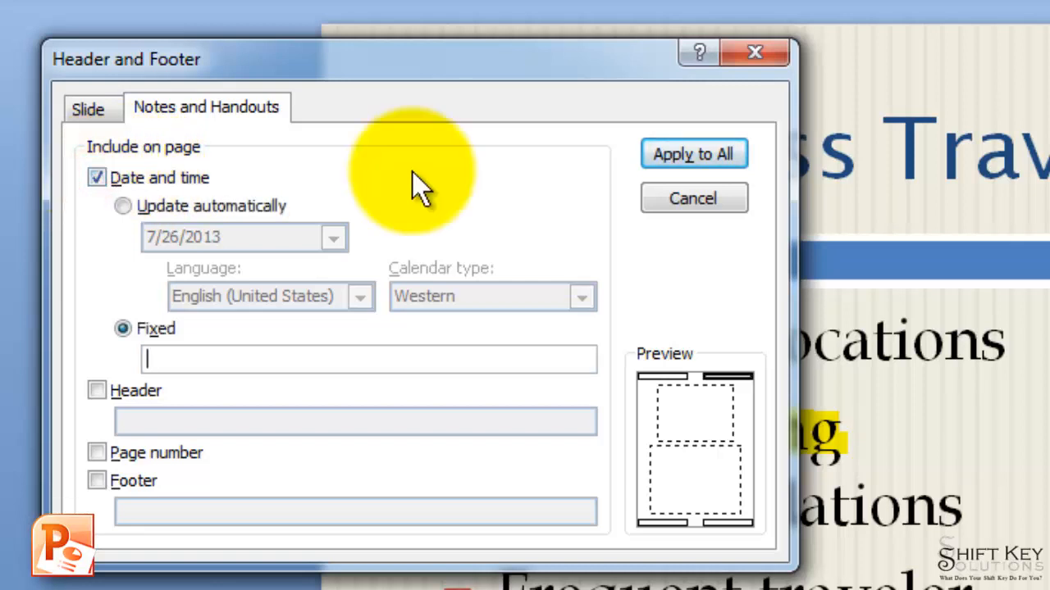
pyautogui.moveTo(168, 241)
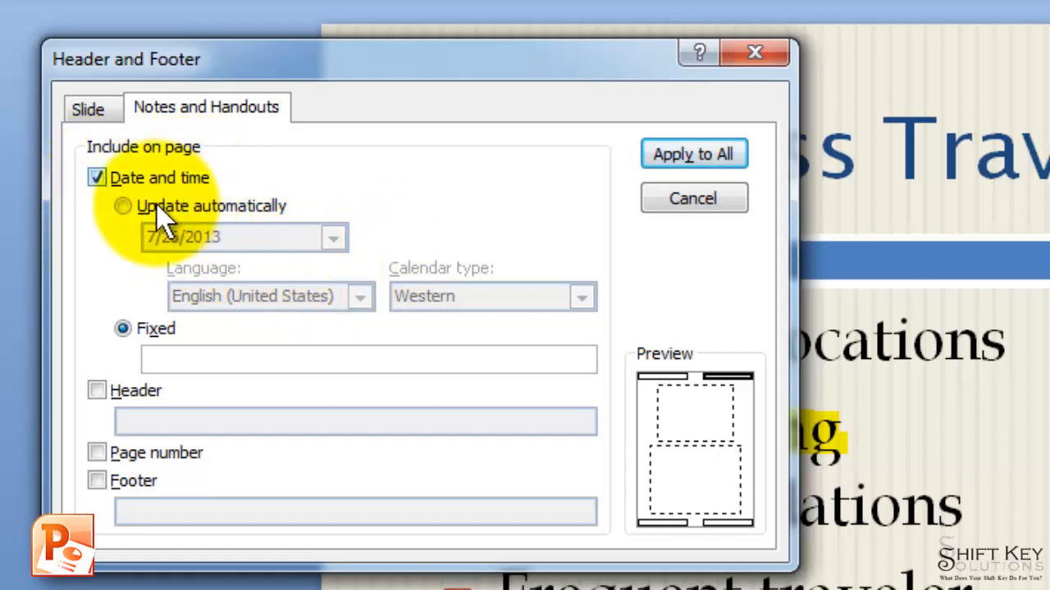
pyautogui.click(122, 206)
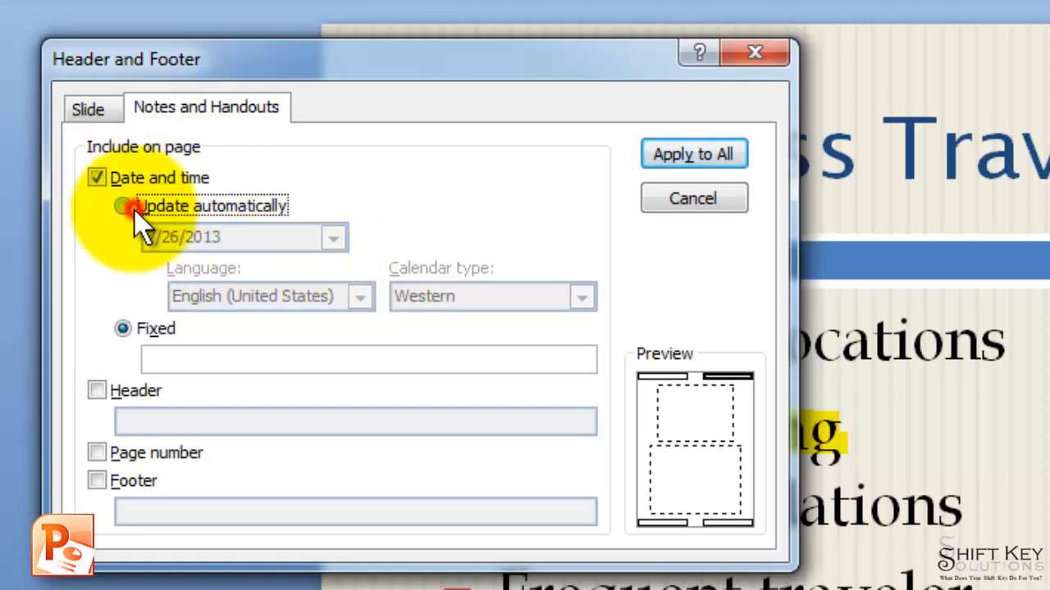
pyautogui.click(122, 205)
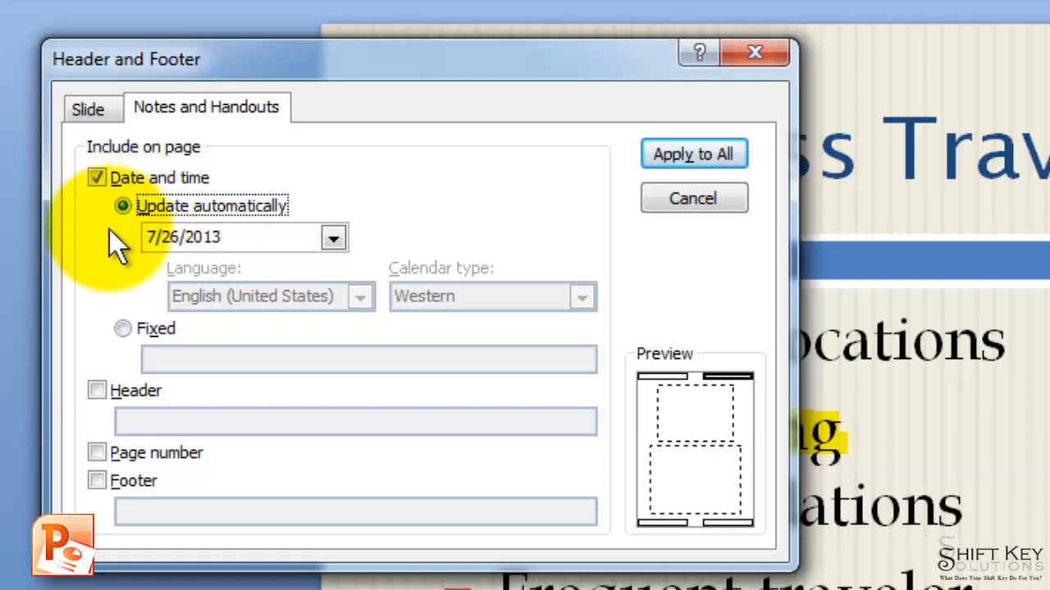
pyautogui.moveTo(115, 262)
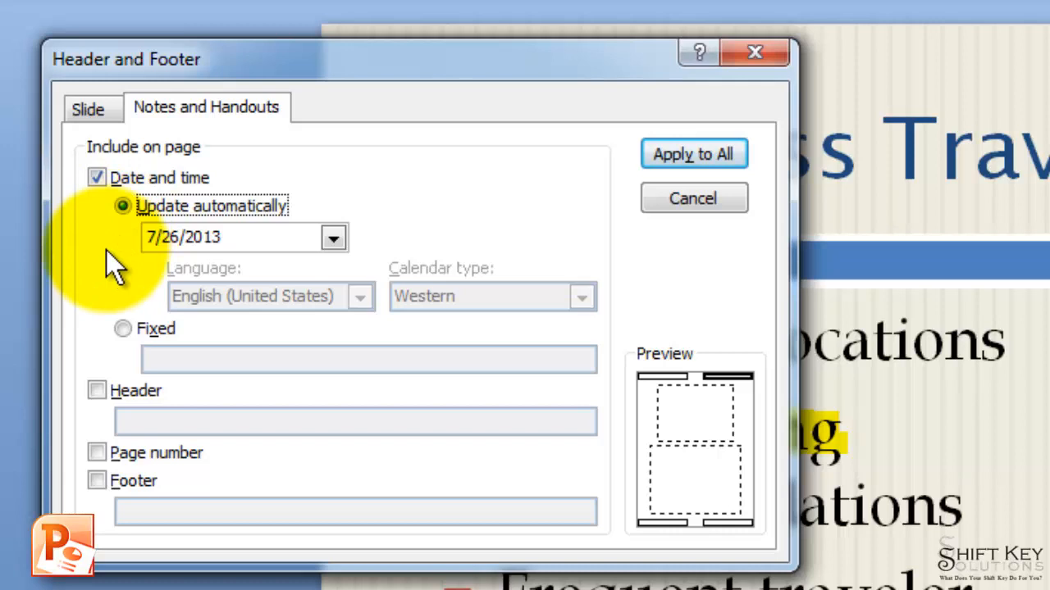
pyautogui.moveTo(123, 480)
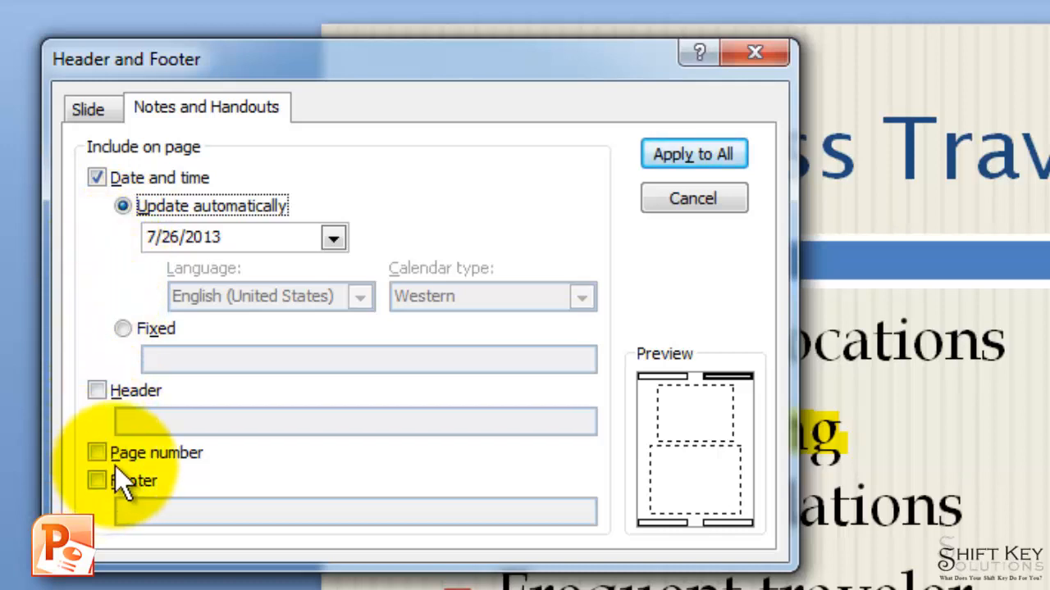
# - Add page numbers and an 'Orientation' footer with 'Eric Ripley' to handouts
pyautogui.click(97, 453)
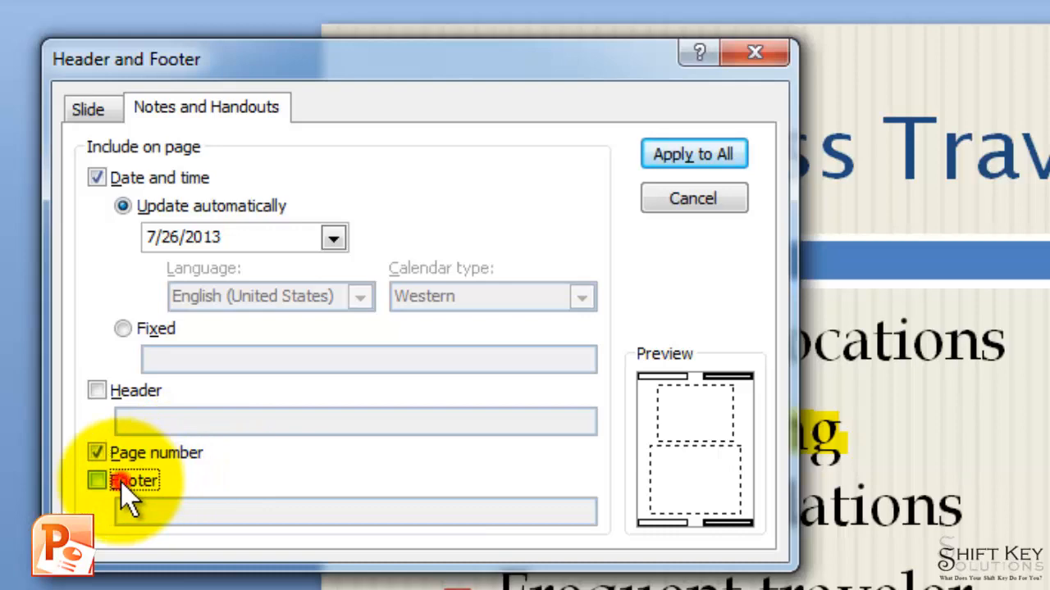
pyautogui.click(97, 481)
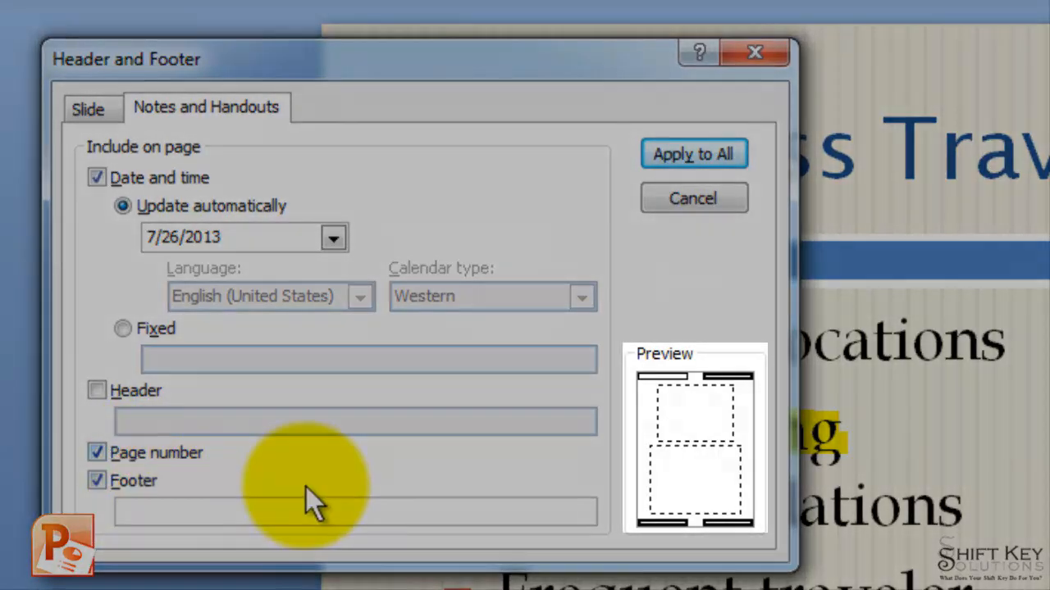
pyautogui.moveTo(734, 398)
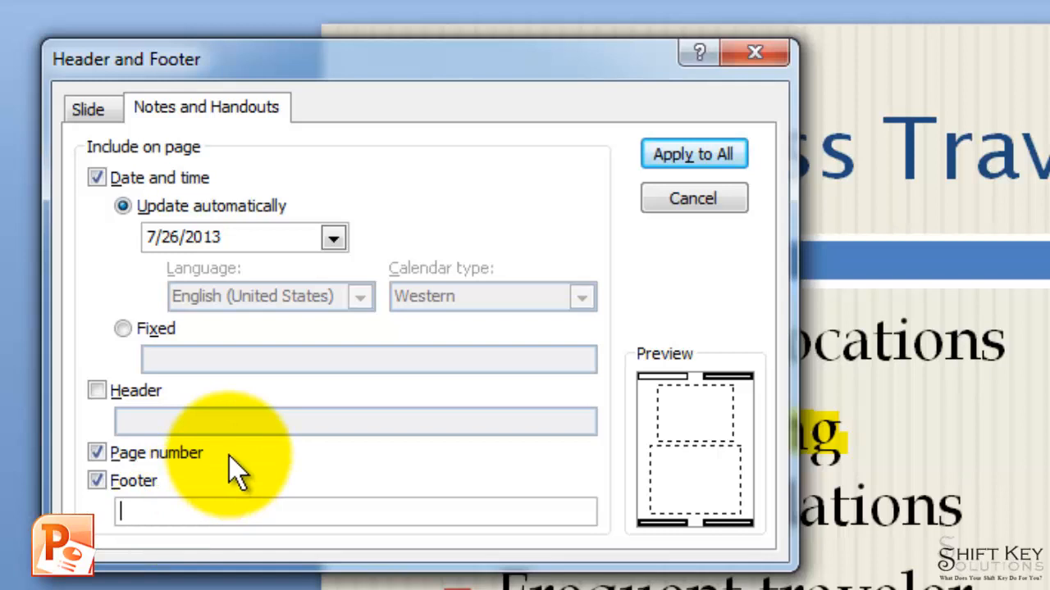
pyautogui.write('Or')
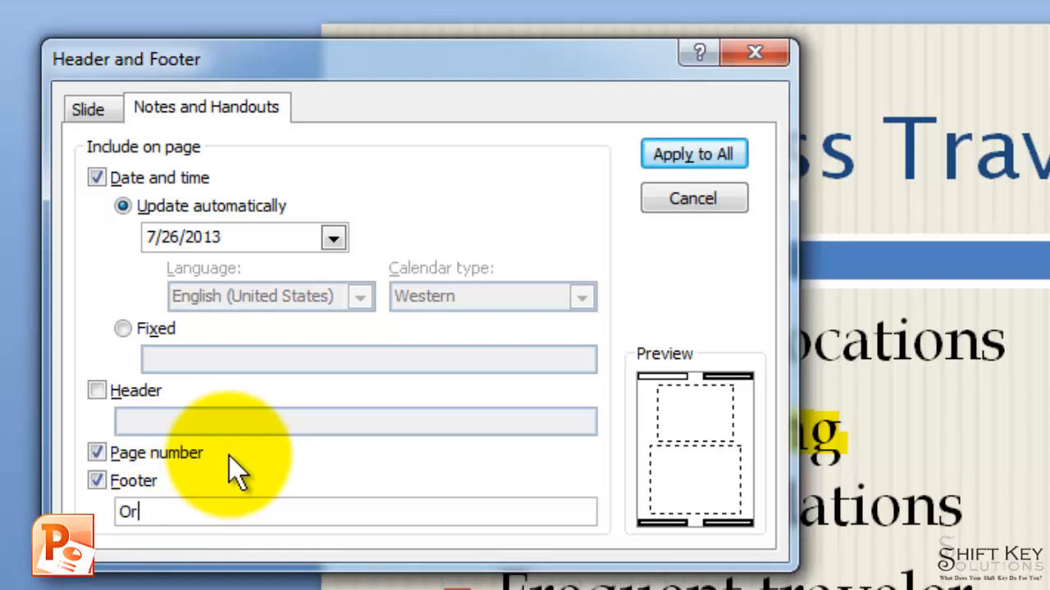
pyautogui.write('ientation')
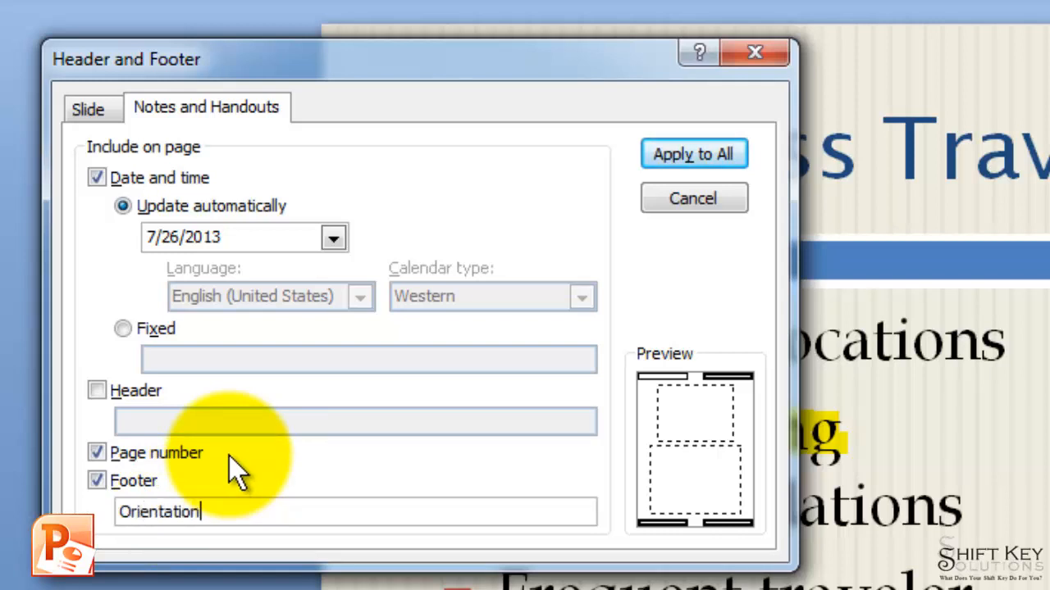
pyautogui.write('Eric')
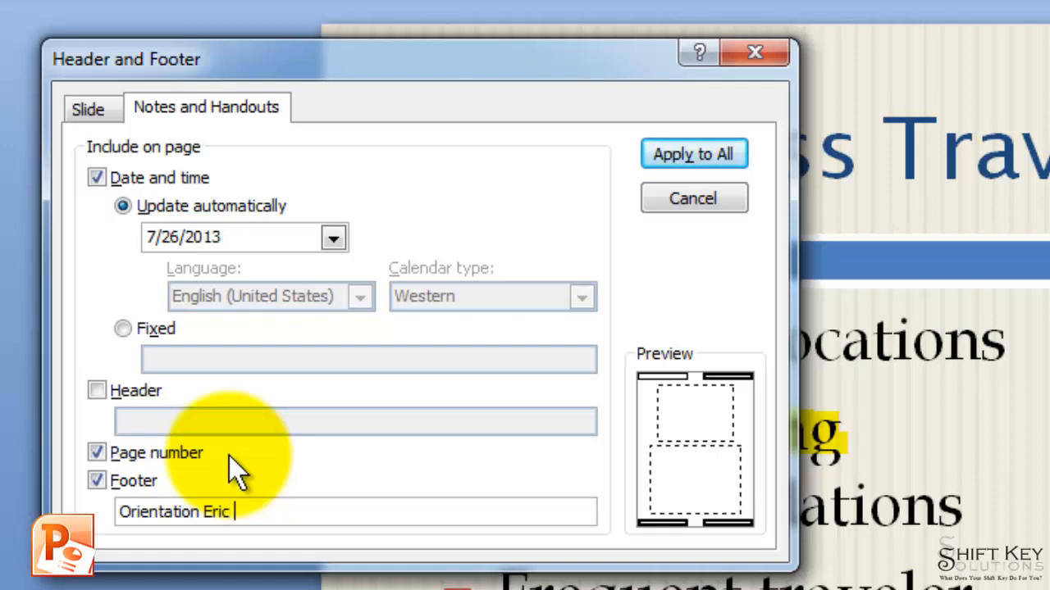
pyautogui.write('Ripley')
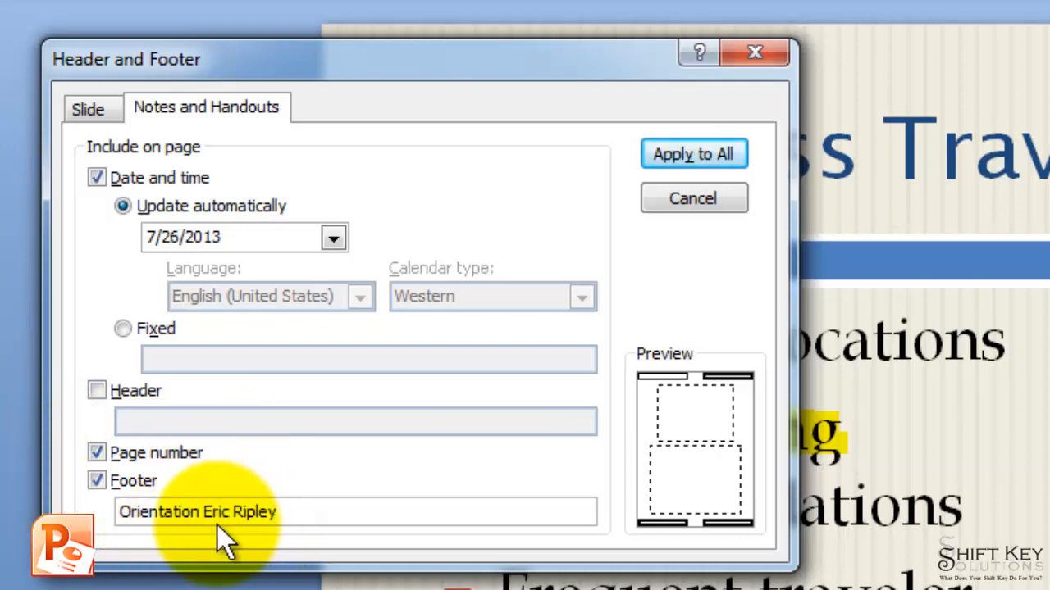
pyautogui.moveTo(275, 479)
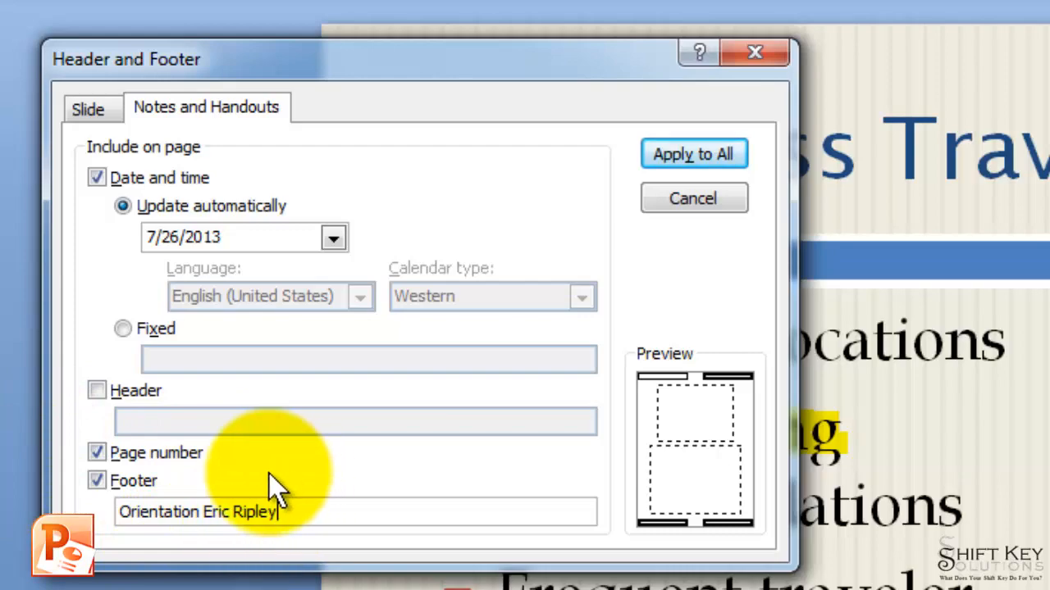
pyautogui.moveTo(640, 262)
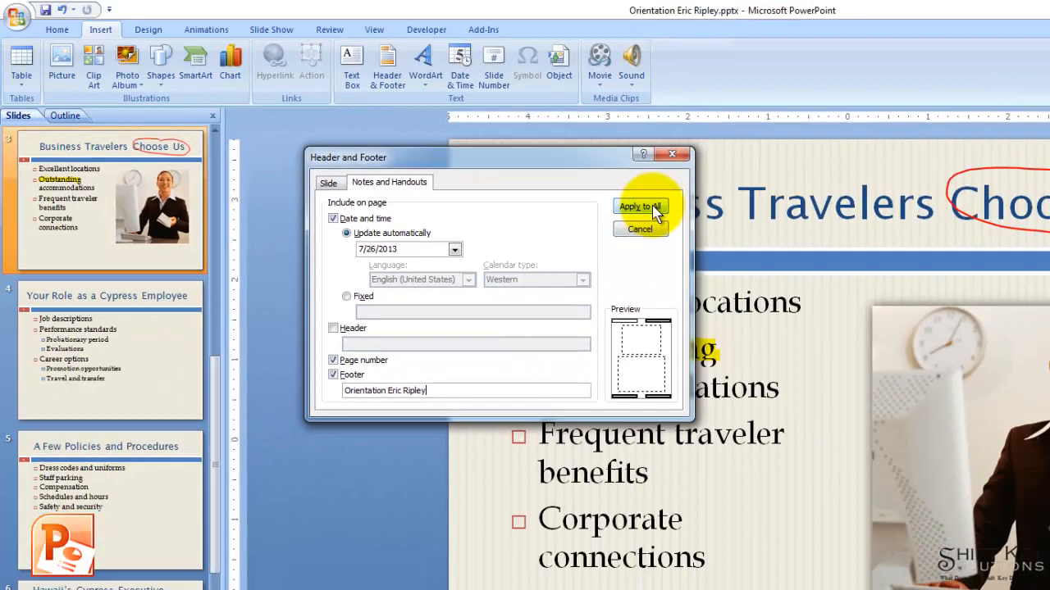
# - Apply the handout header and footer settings and bring up printing commands
pyautogui.click(640, 206)
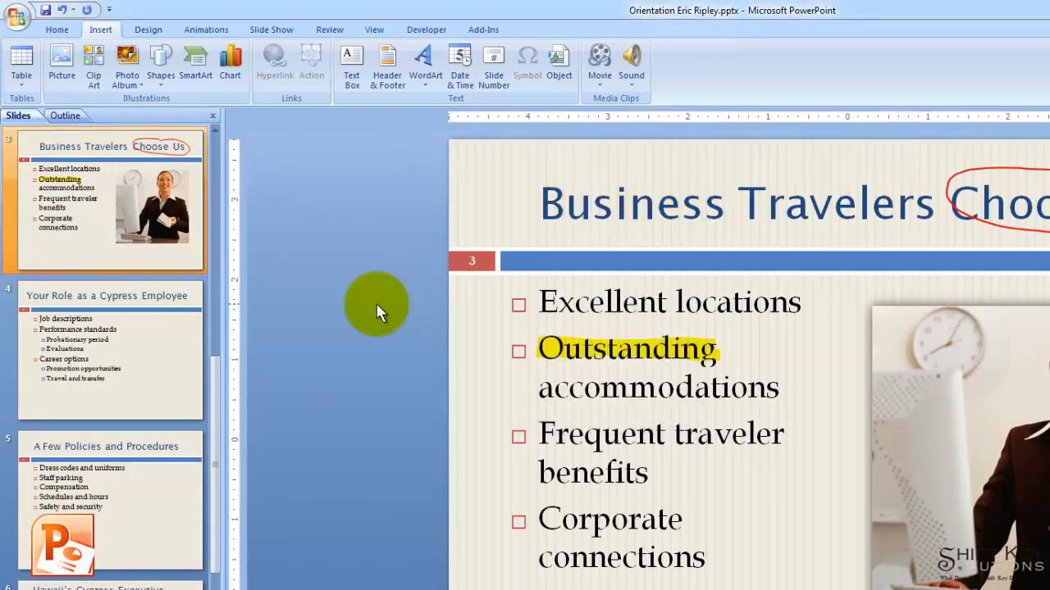
pyautogui.moveTo(332, 226)
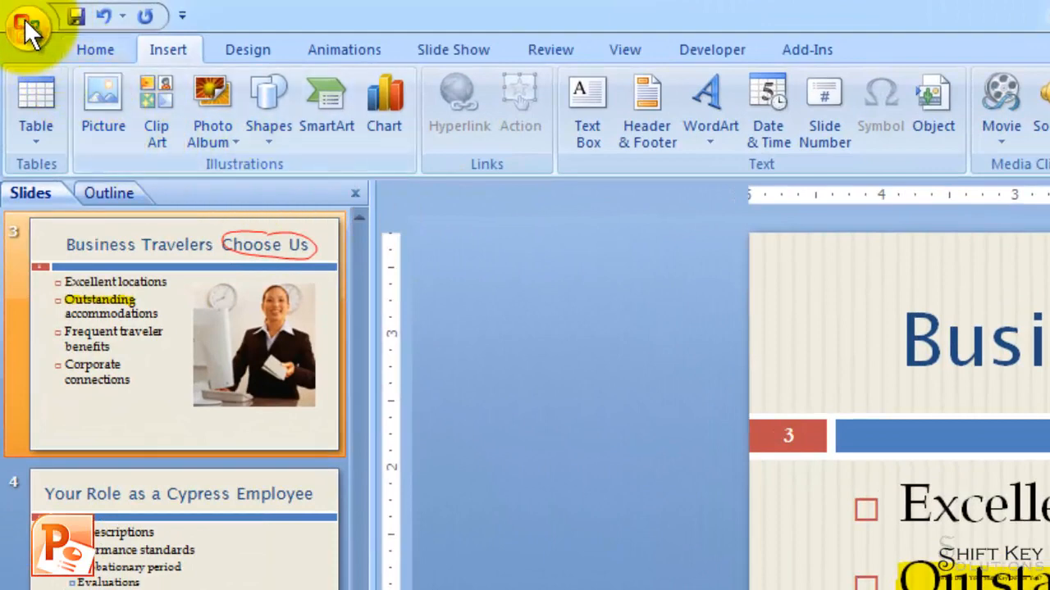
pyautogui.click(29, 28)
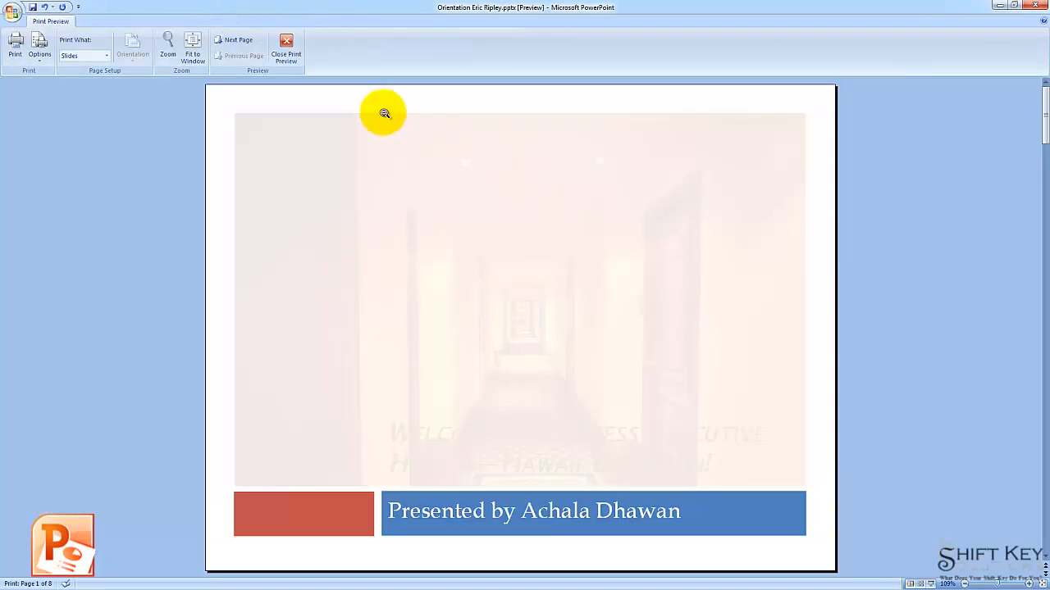
pyautogui.moveTo(207, 329)
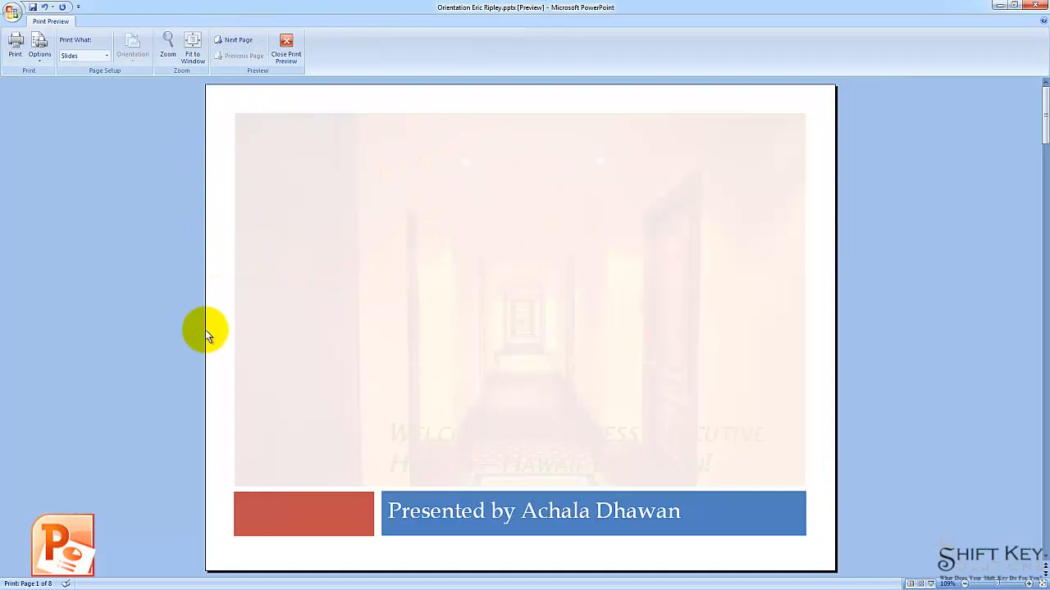
pyautogui.moveTo(761, 370)
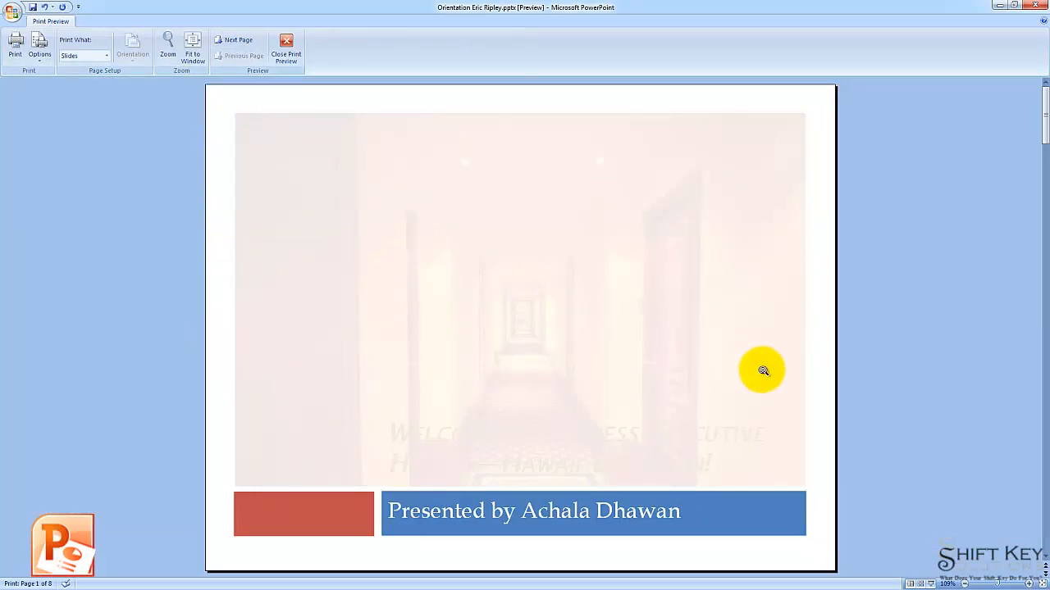
pyautogui.moveTo(815, 560)
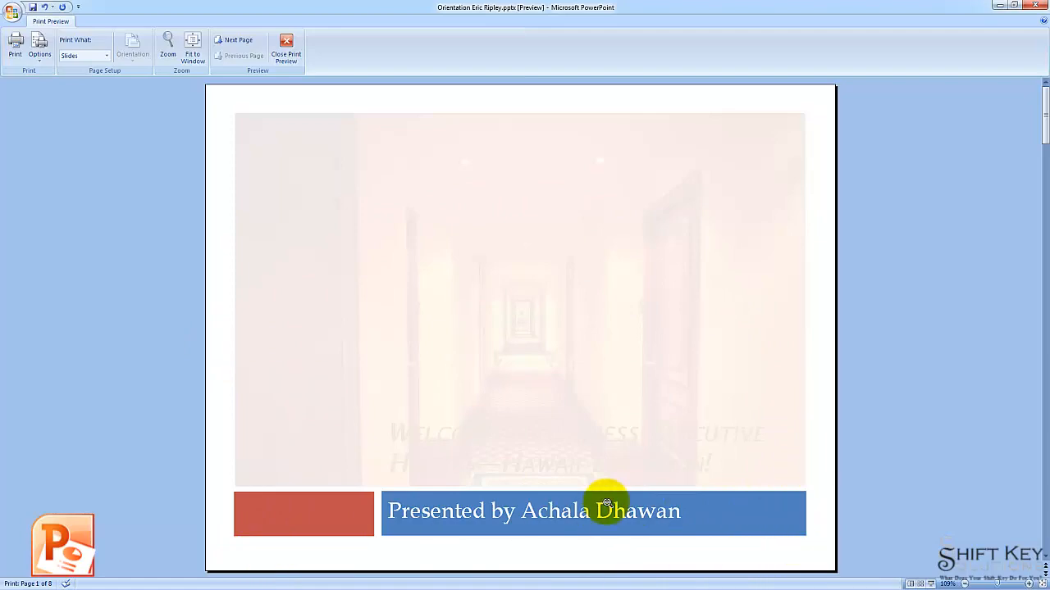
# - Zoom in, check slide numbers on slides 2–4, then return to Mission Statement
pyautogui.click(238, 40)
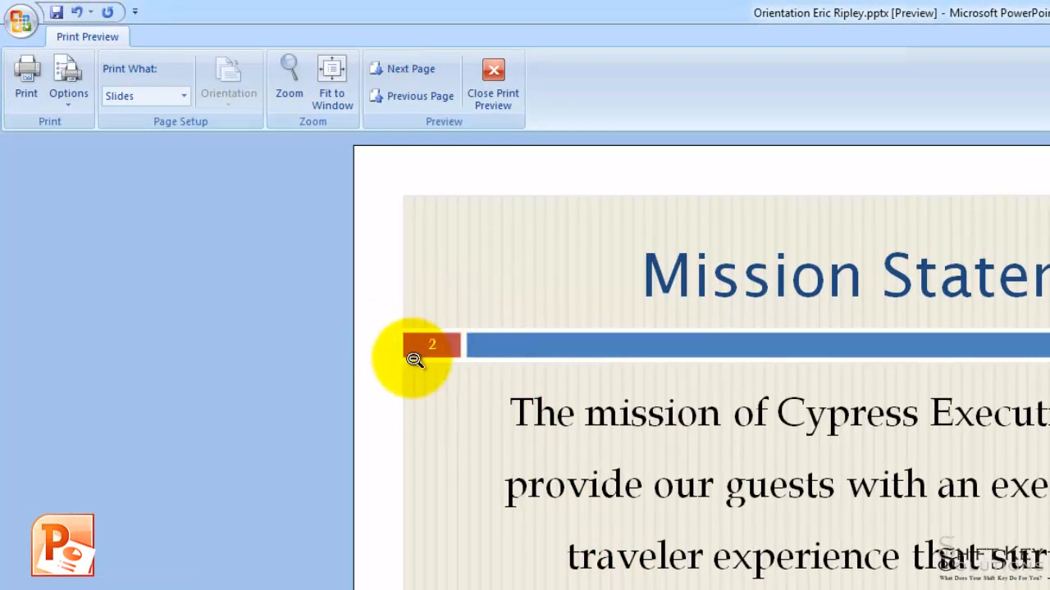
pyautogui.moveTo(443, 434)
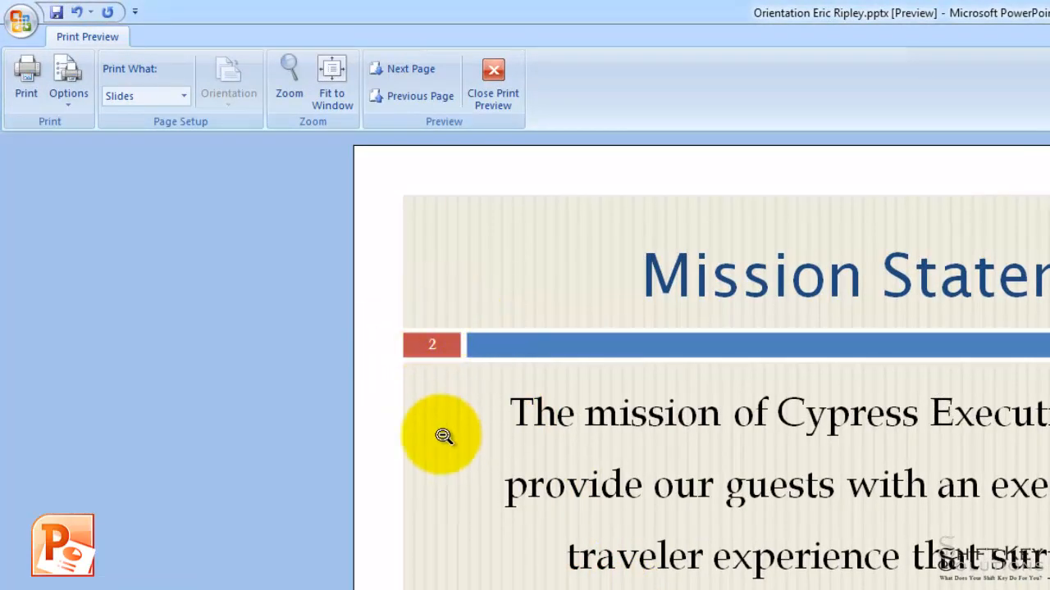
pyautogui.click(411, 69)
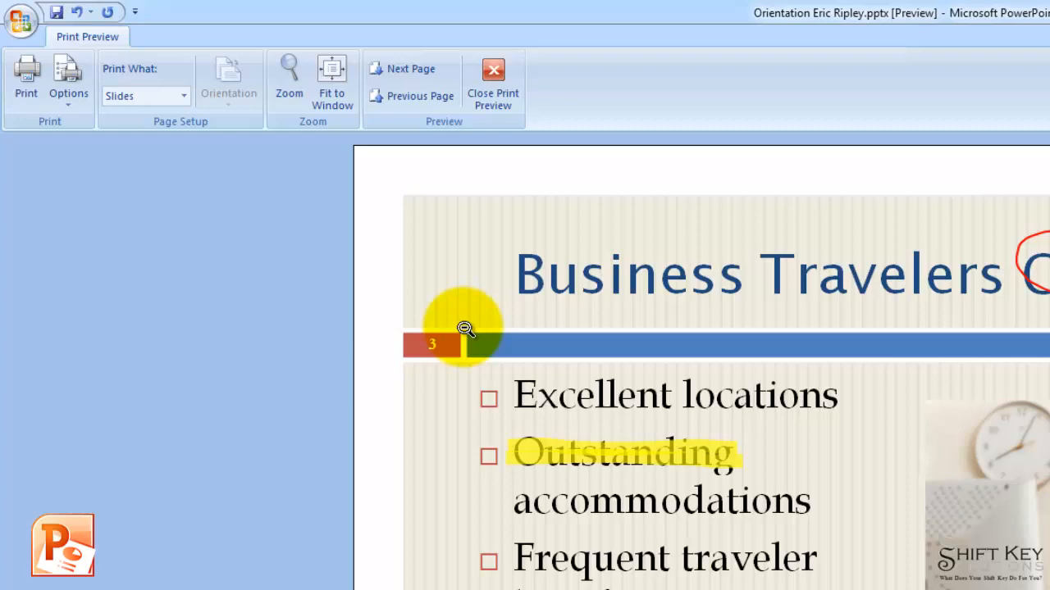
pyautogui.click(410, 68)
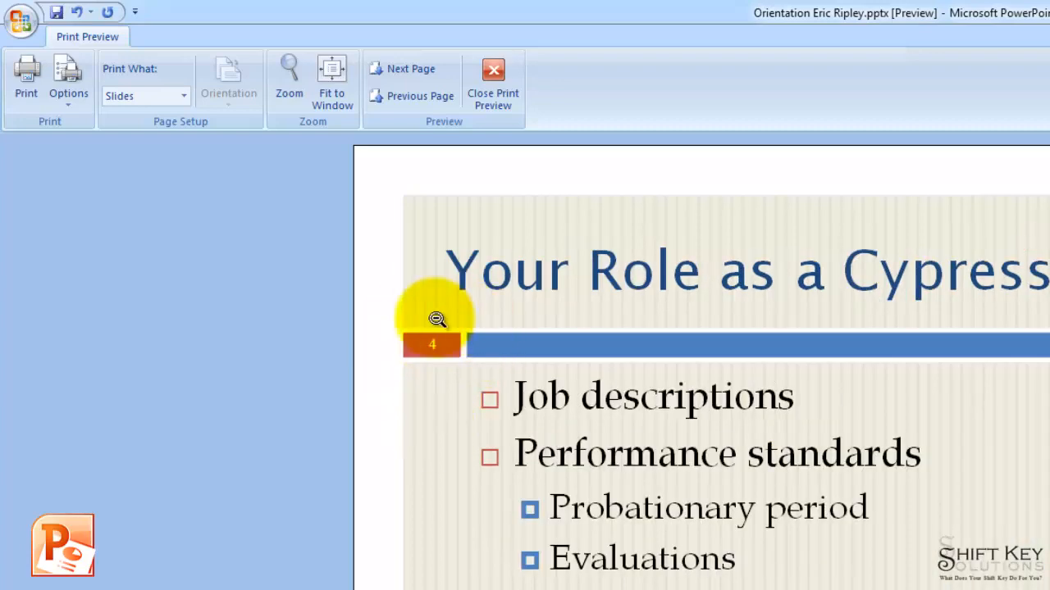
pyautogui.moveTo(447, 449)
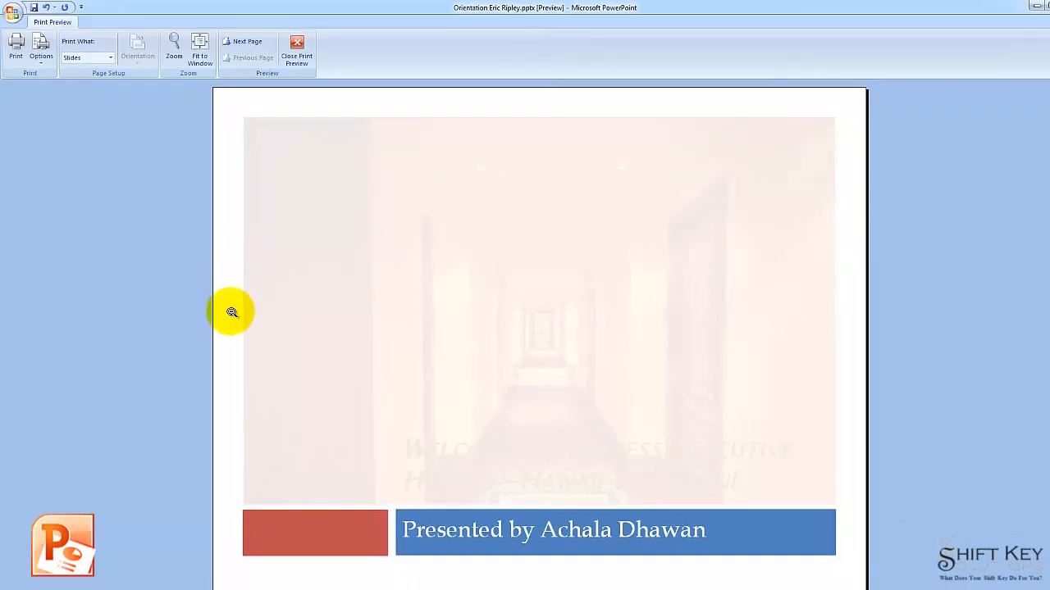
pyautogui.click(247, 41)
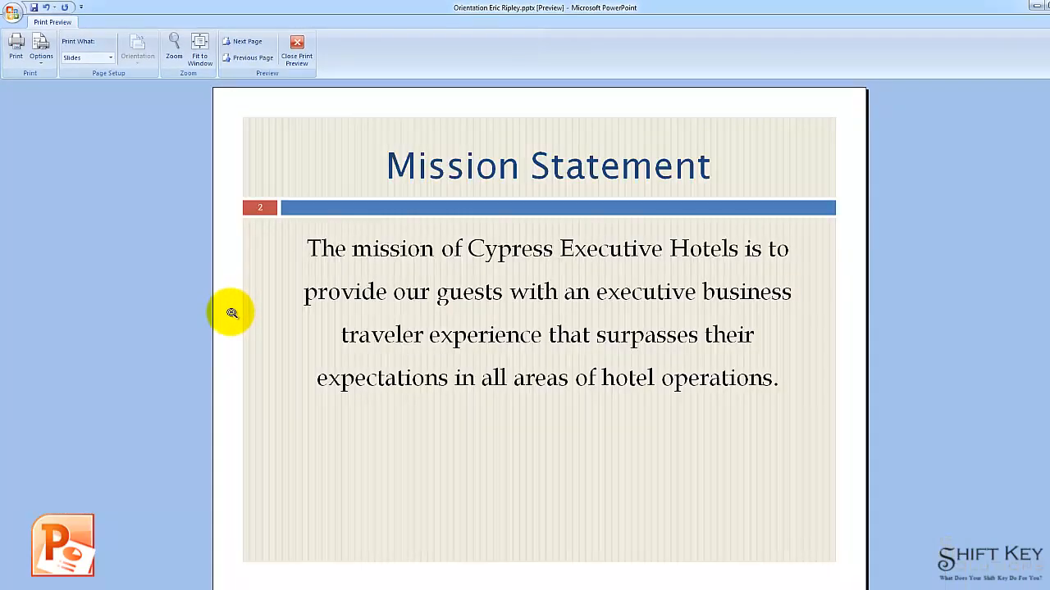
pyautogui.moveTo(266, 287)
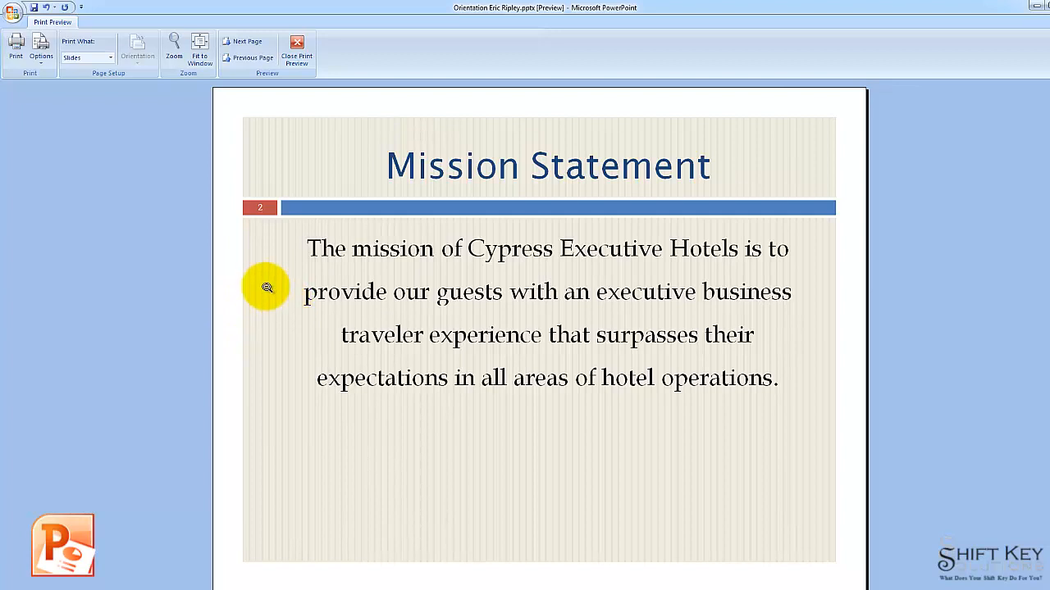
pyautogui.moveTo(437, 404)
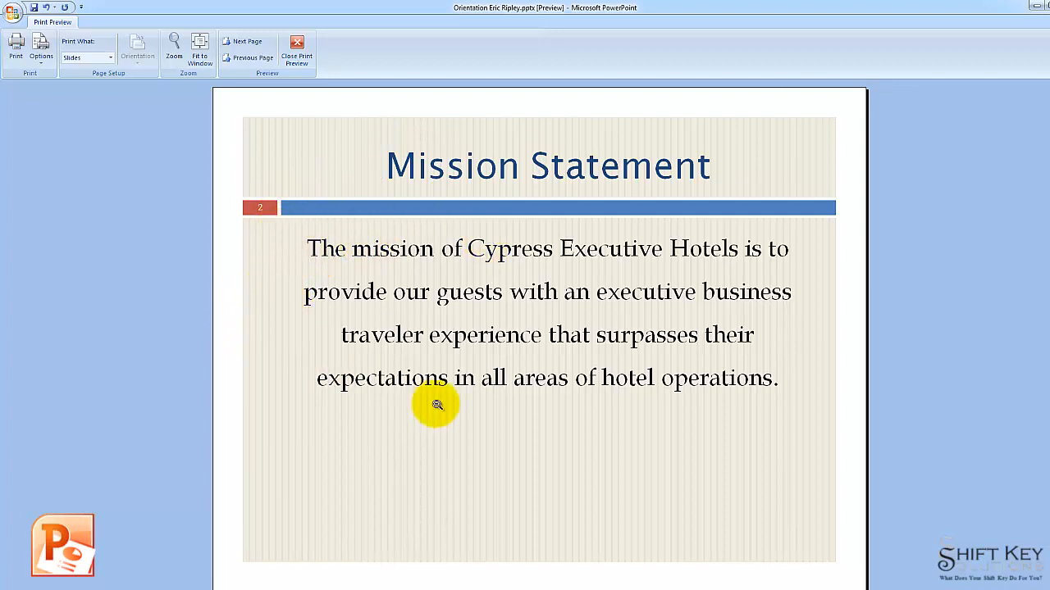
pyautogui.moveTo(313, 357)
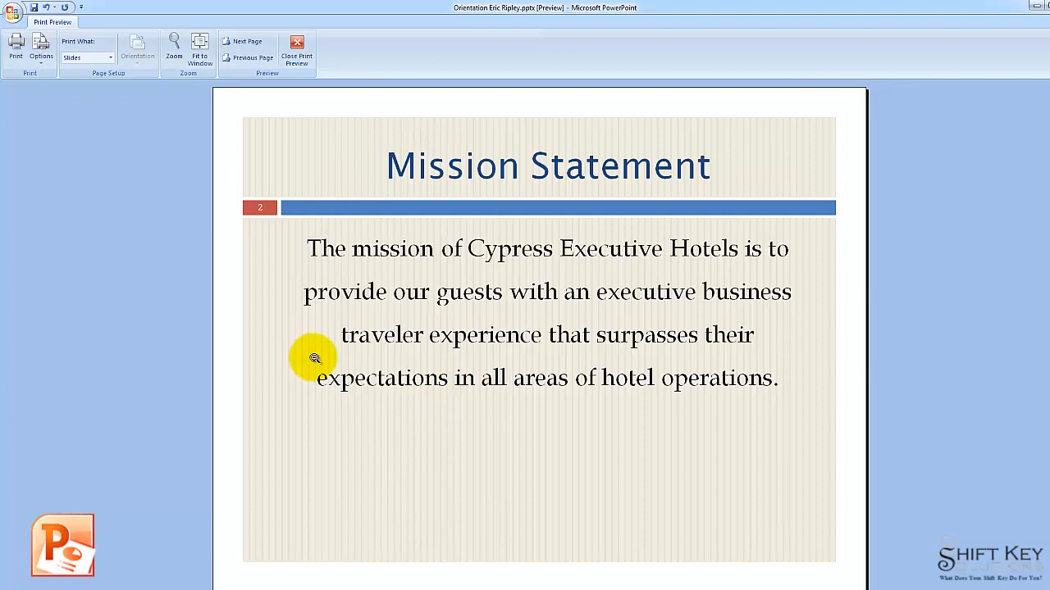
pyautogui.moveTo(106, 129)
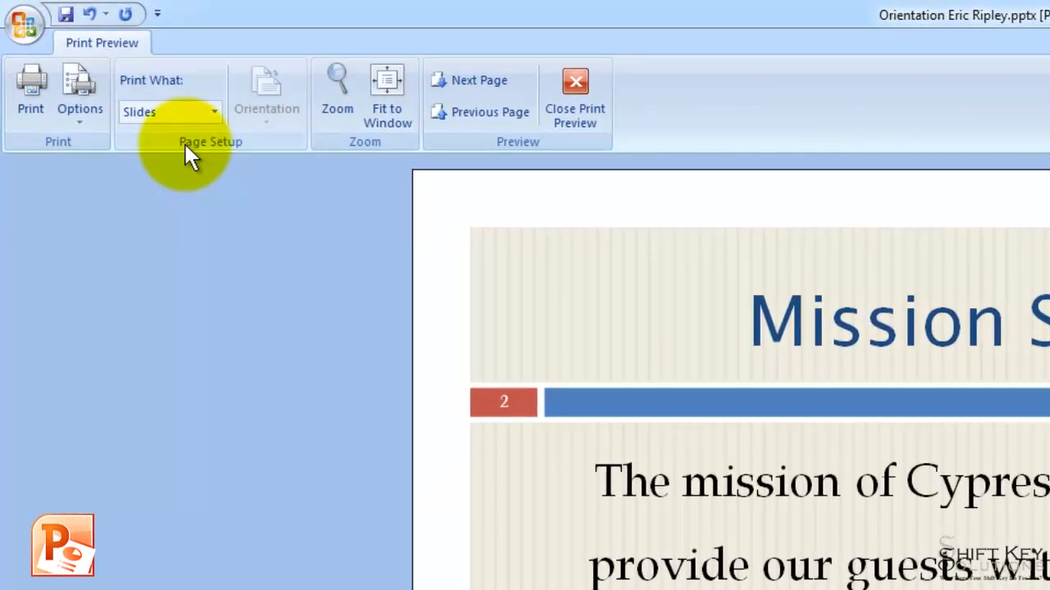
pyautogui.moveTo(222, 95)
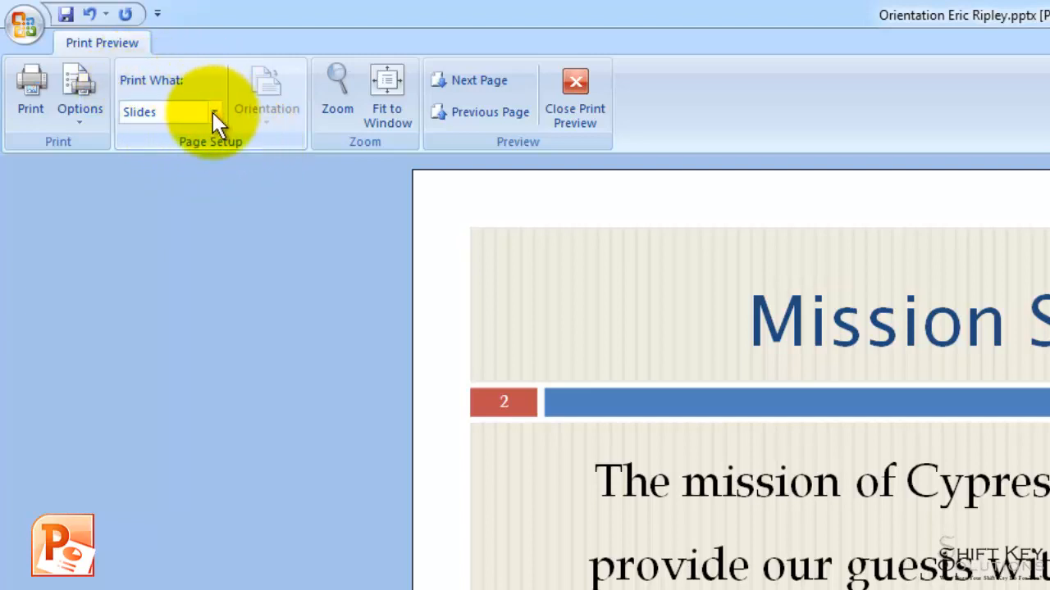
# - Set Print What to Handouts (4 Slides Per Page) in the preview
pyautogui.click(213, 111)
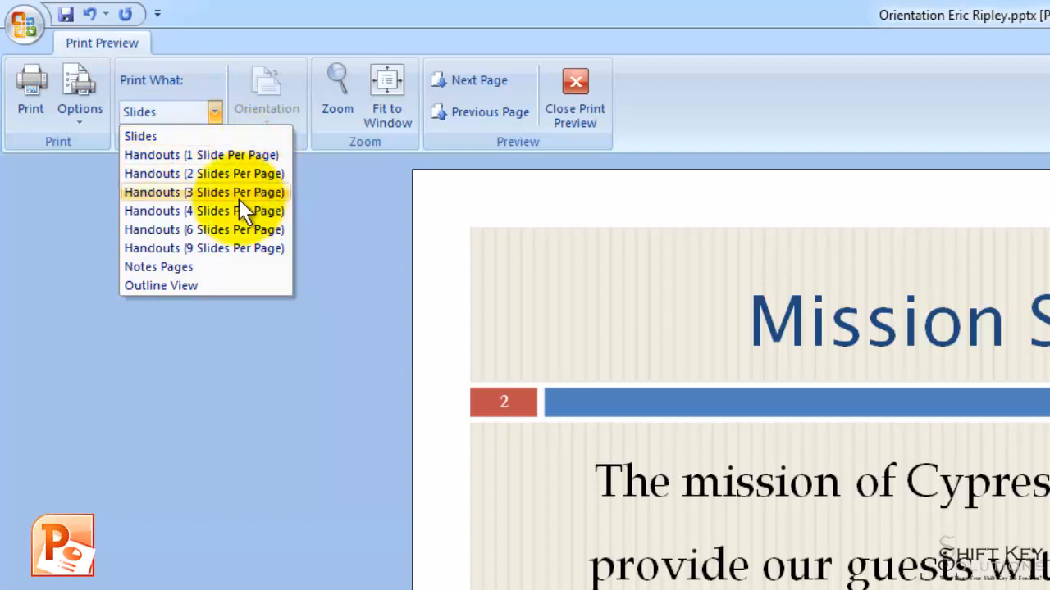
pyautogui.moveTo(261, 211)
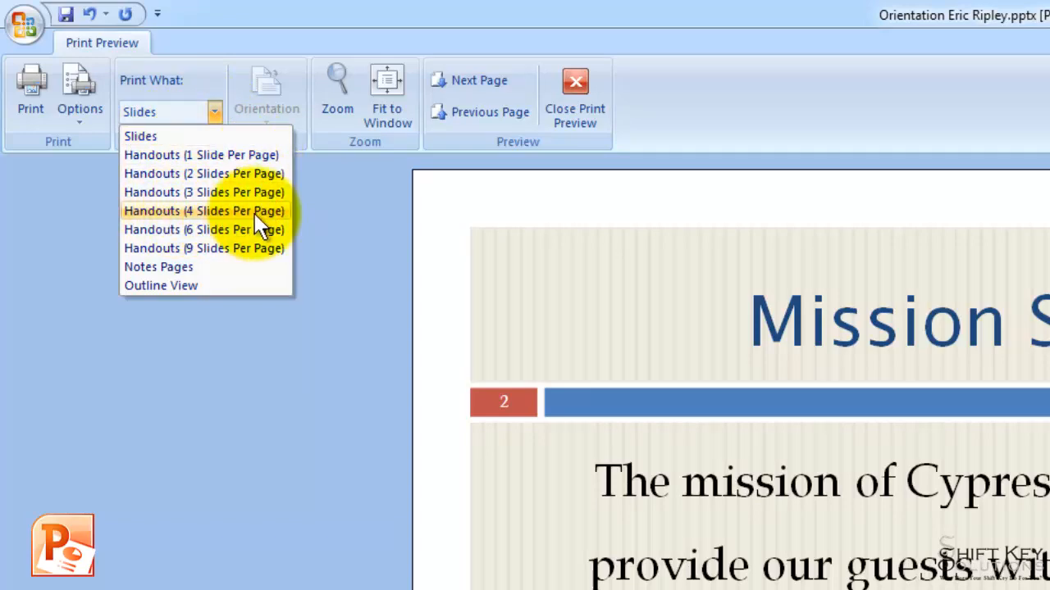
pyautogui.click(204, 210)
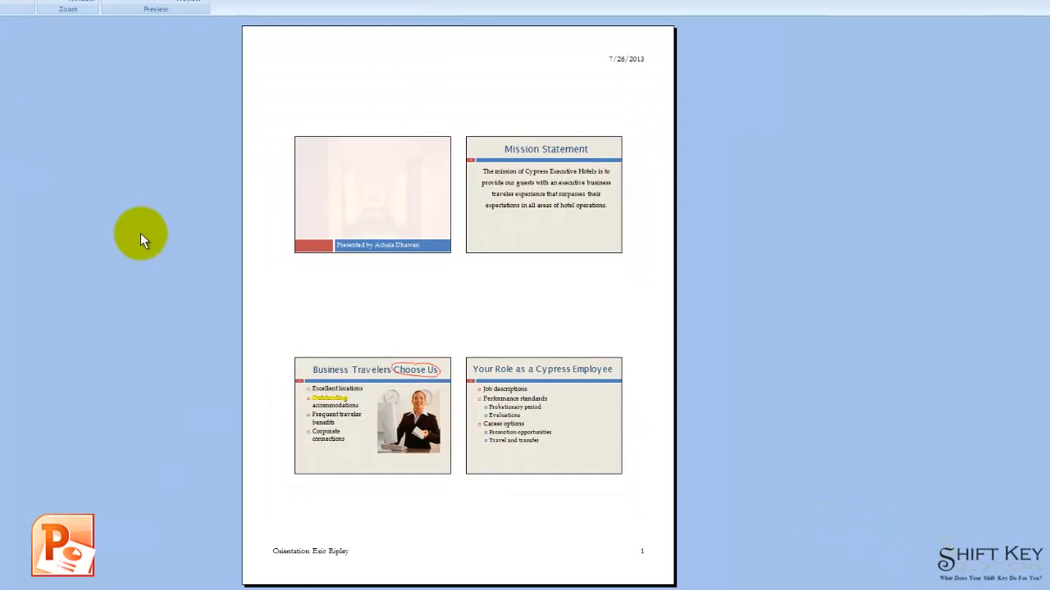
pyautogui.moveTo(369, 466)
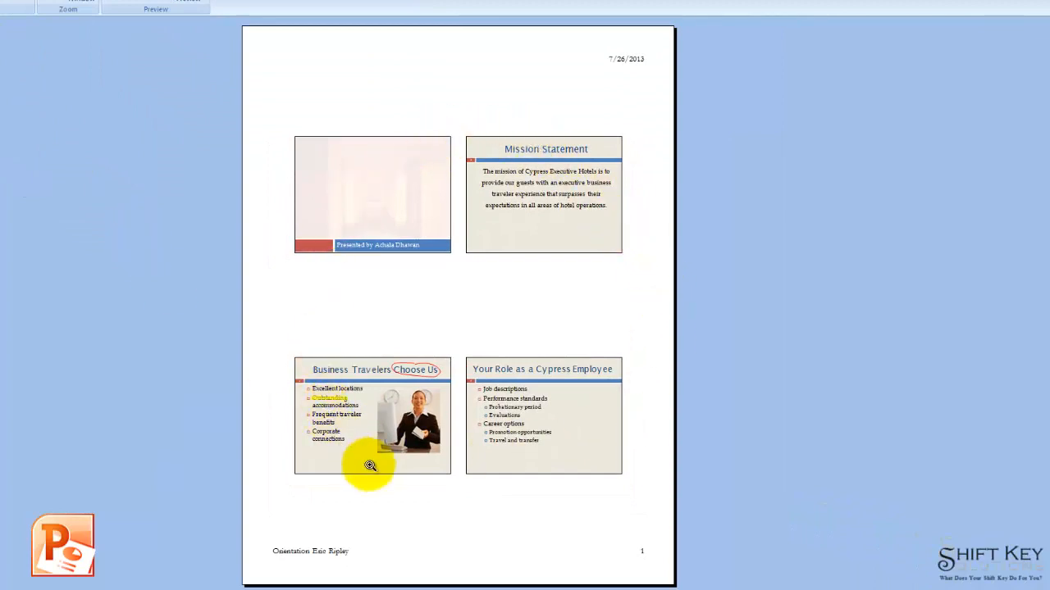
pyautogui.moveTo(430, 541)
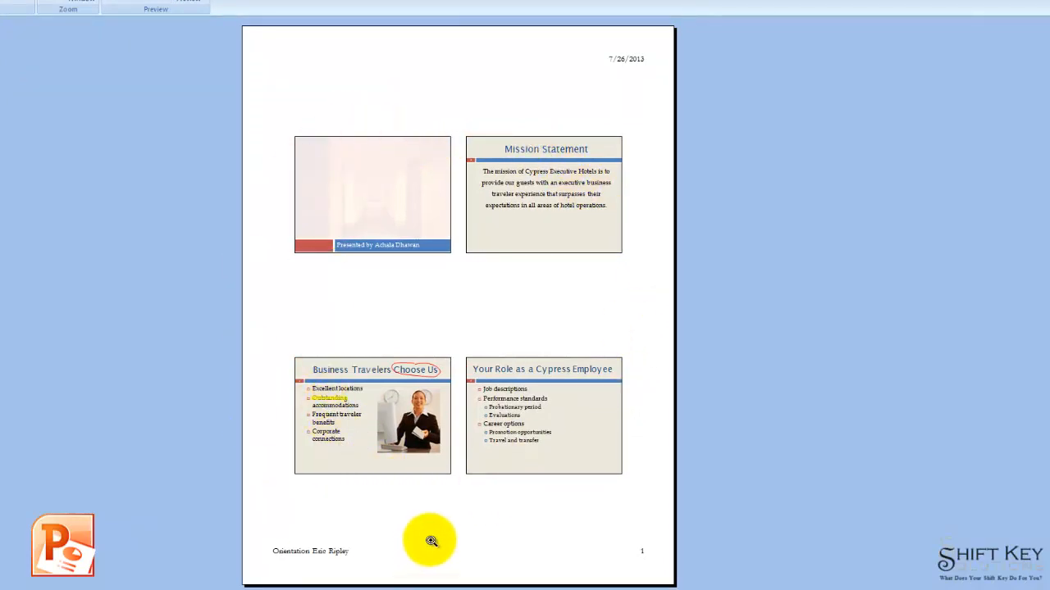
pyautogui.moveTo(627, 73)
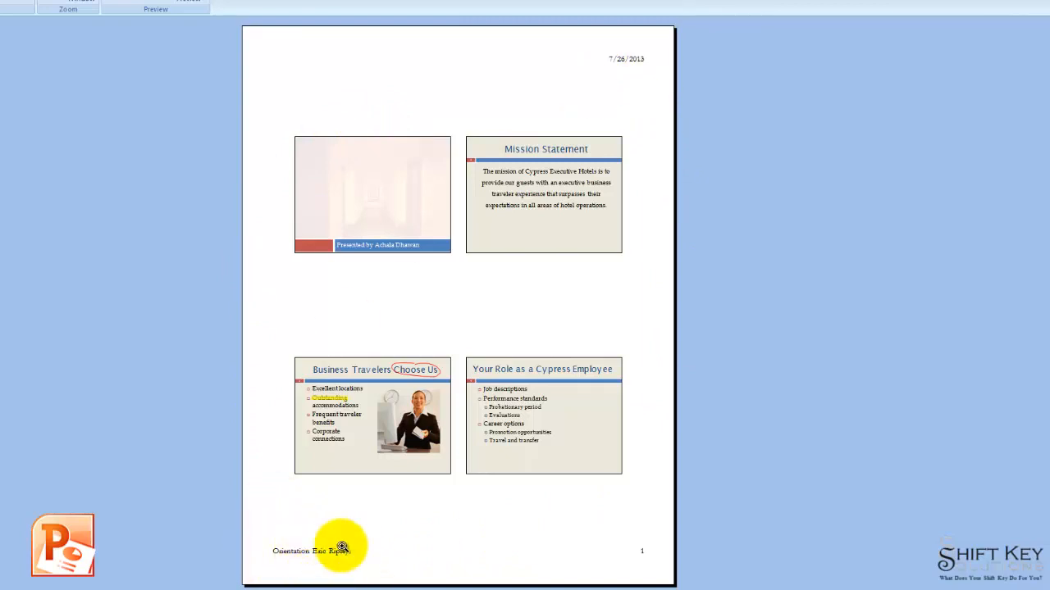
pyautogui.moveTo(651, 546)
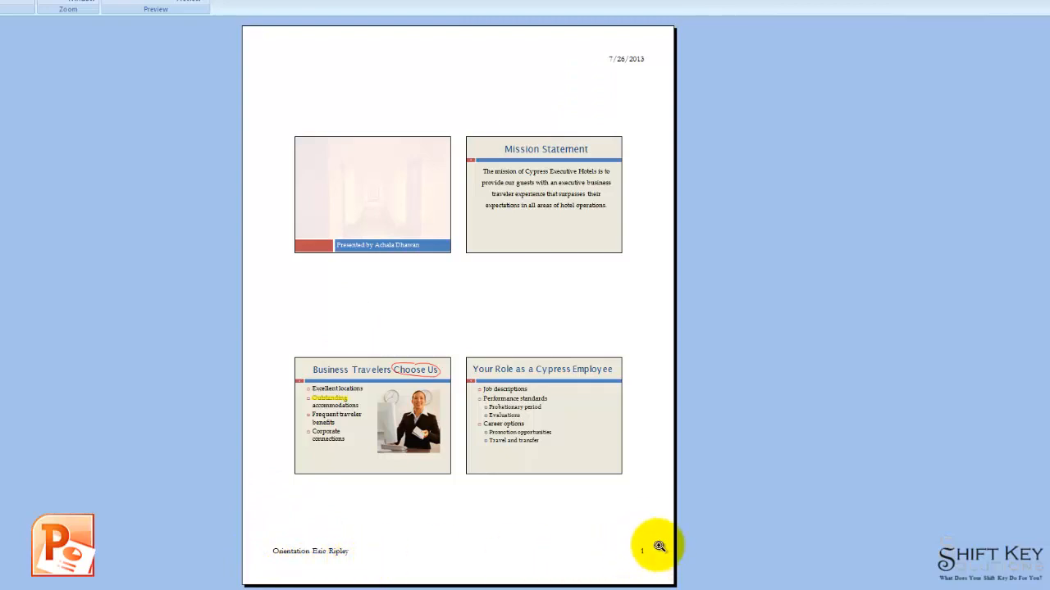
pyautogui.moveTo(350, 495)
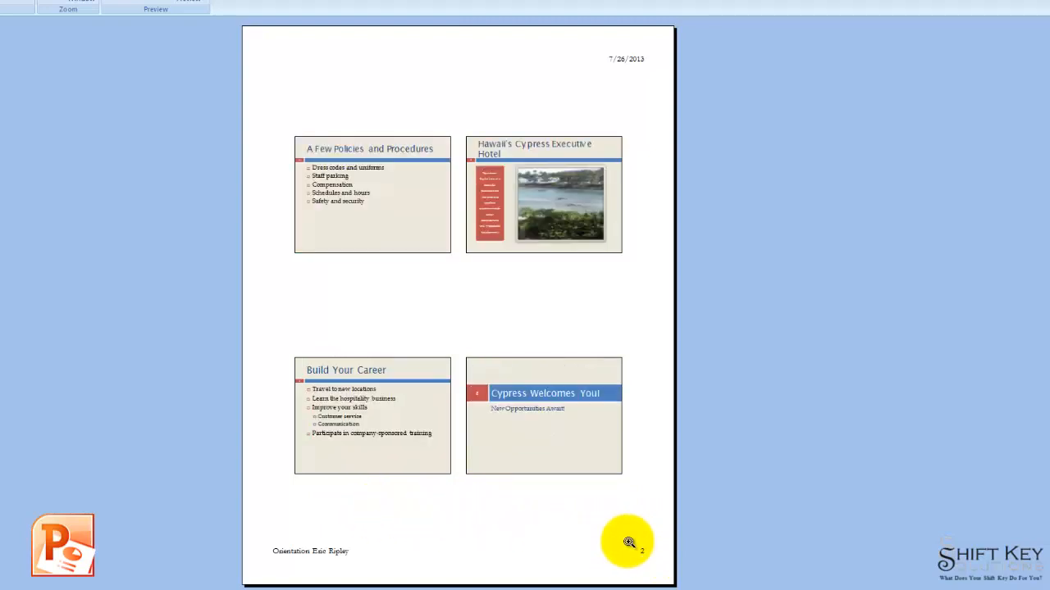
pyautogui.moveTo(371, 487)
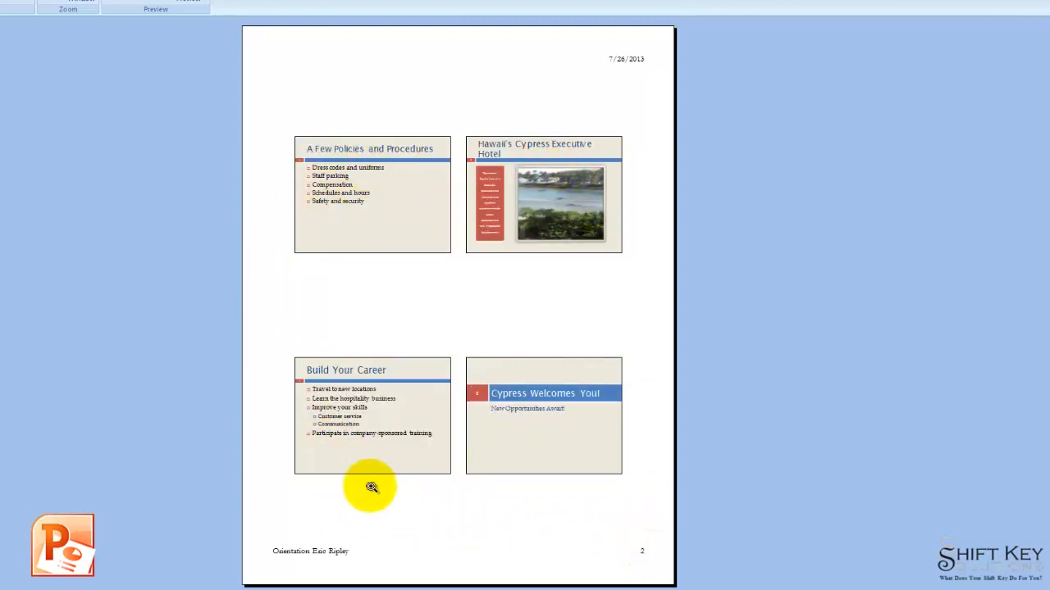
pyautogui.moveTo(99, 484)
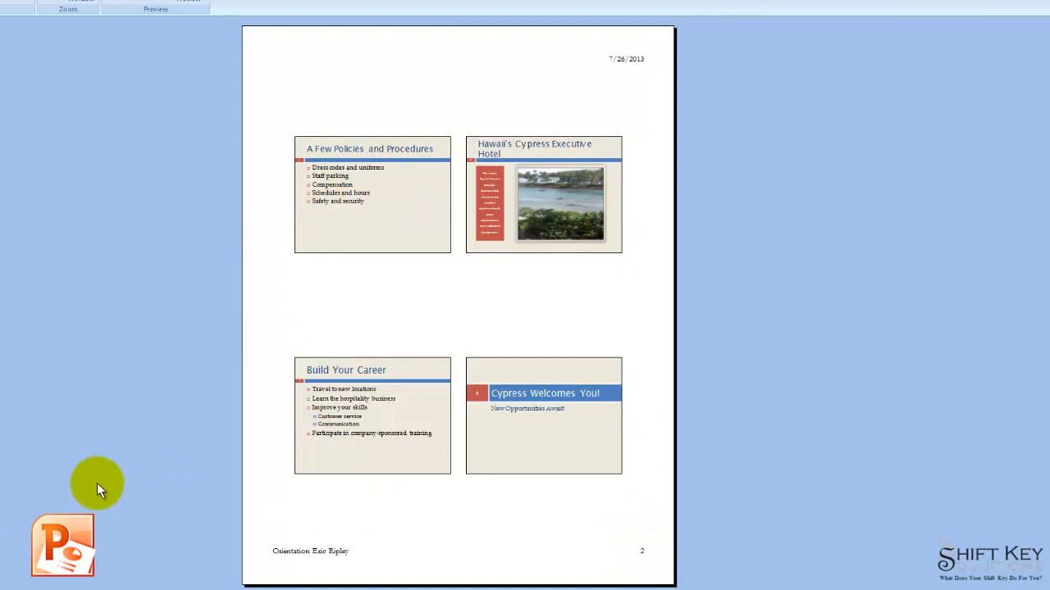
pyautogui.moveTo(426, 452)
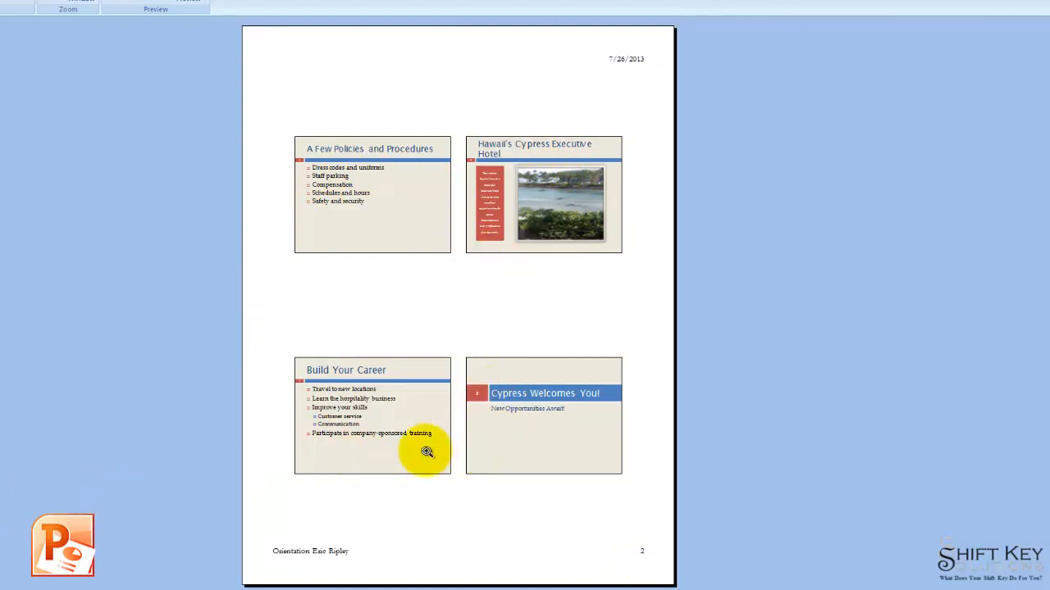
pyautogui.moveTo(196, 473)
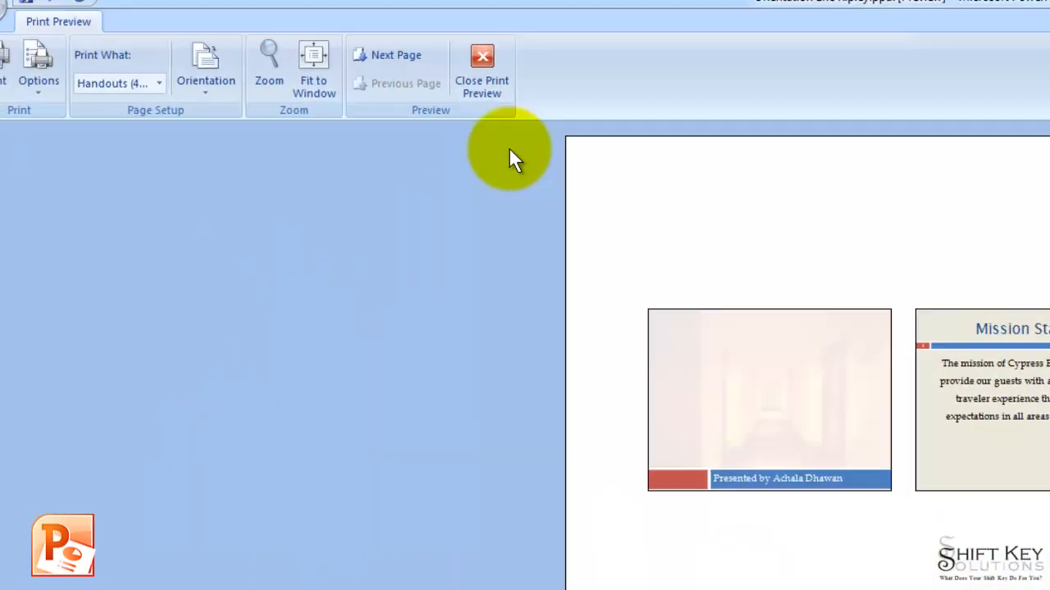
# - Close Print Preview after checking the second handout page
pyautogui.click(481, 65)
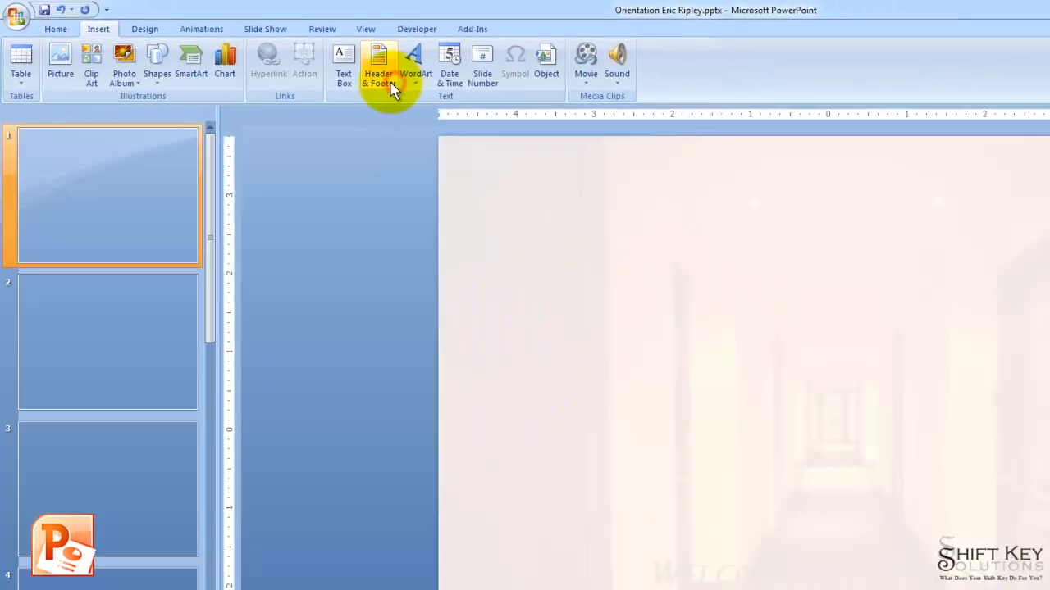